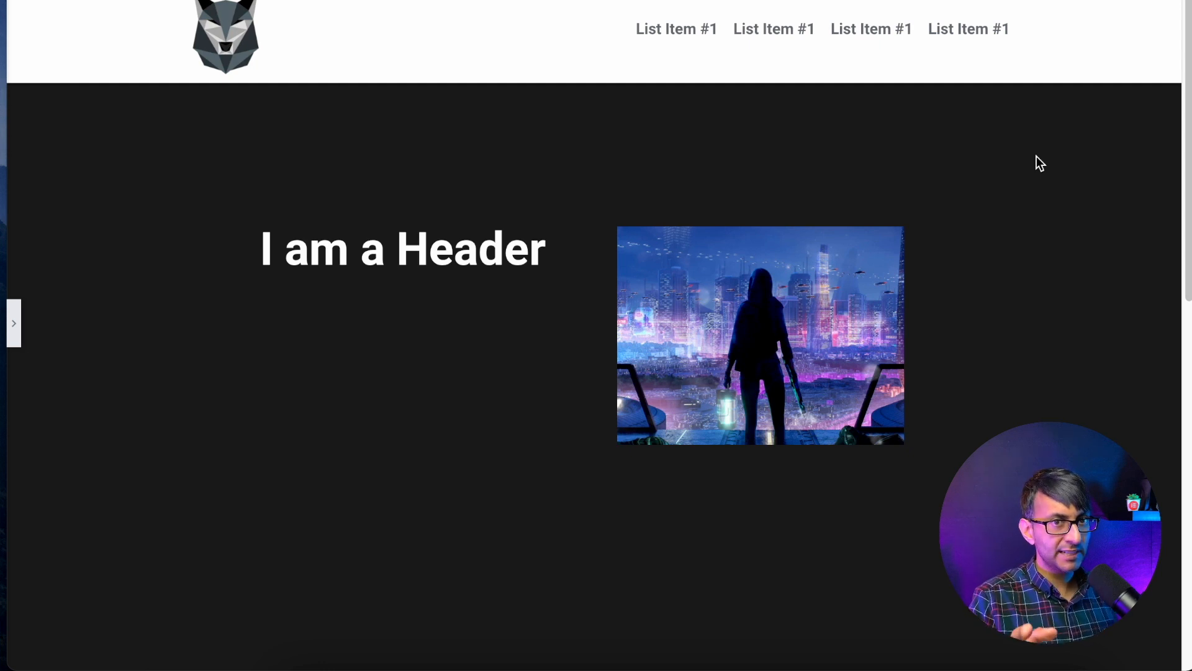
mouse_move(750, 118)
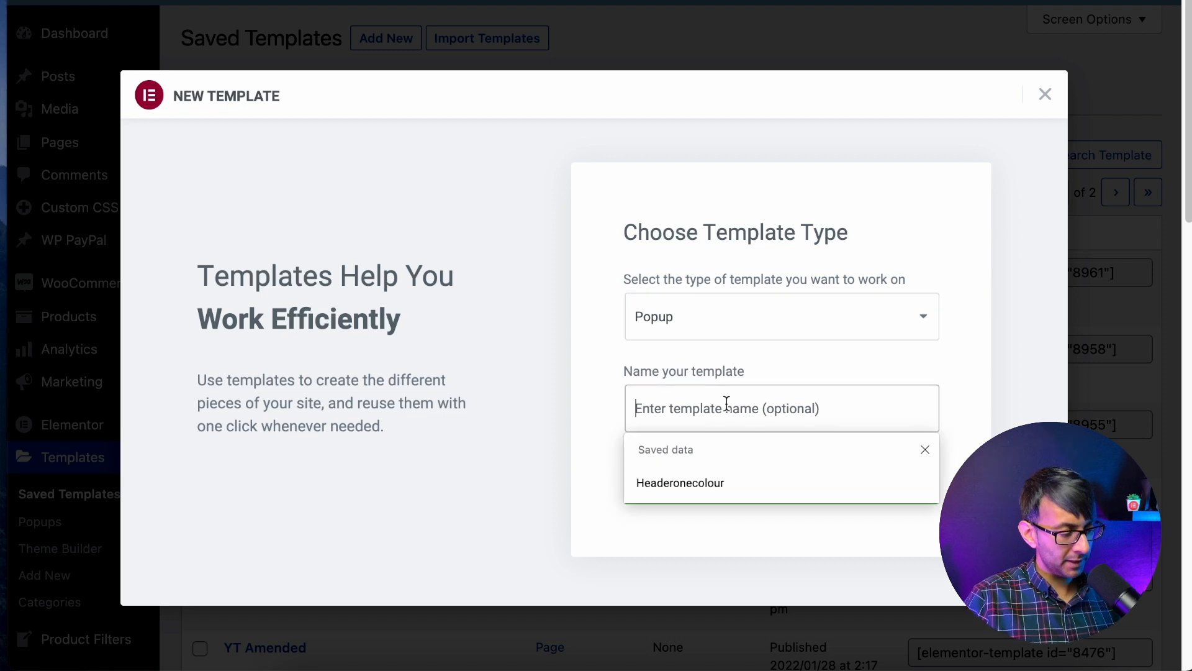
Create a new popup template named 'contactform'
type("cont")
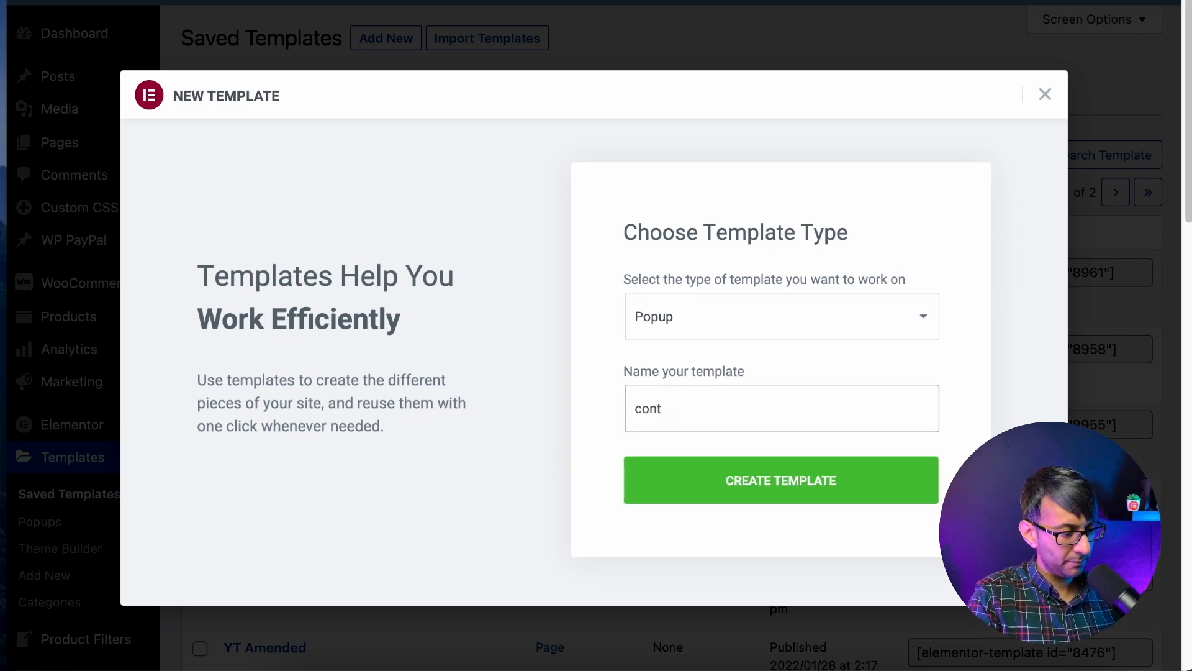
type("actform")
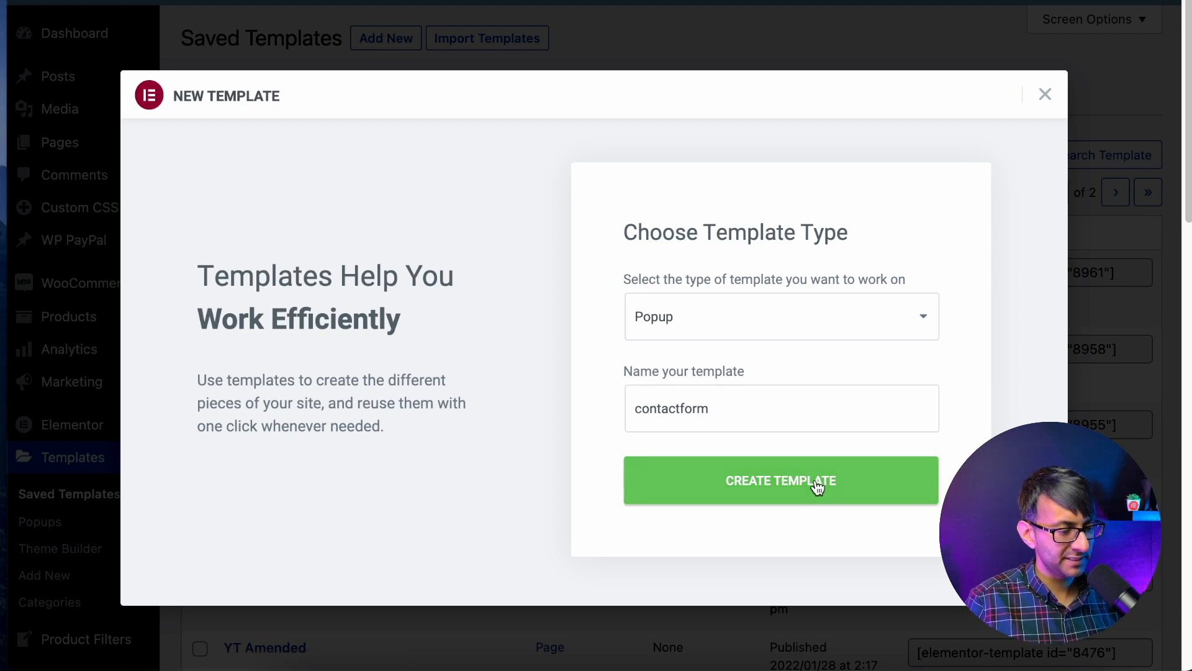
left_click(780, 480)
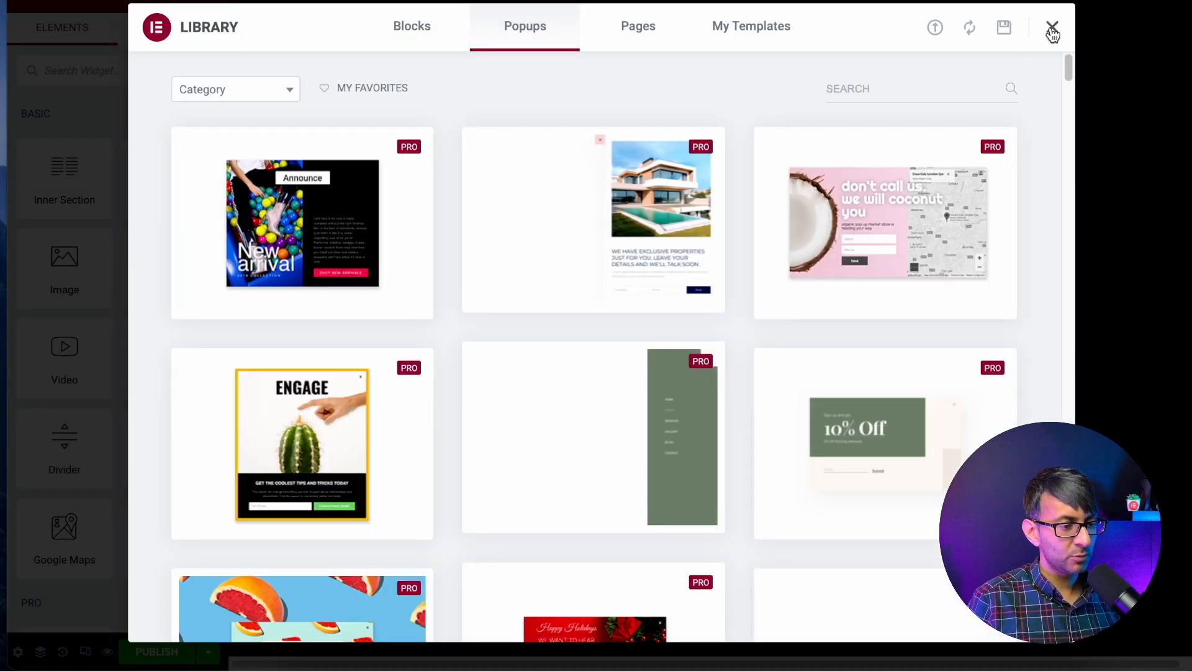
Add a one-column section boxed to 500 width and place a Form widget in it
left_click(1053, 28)
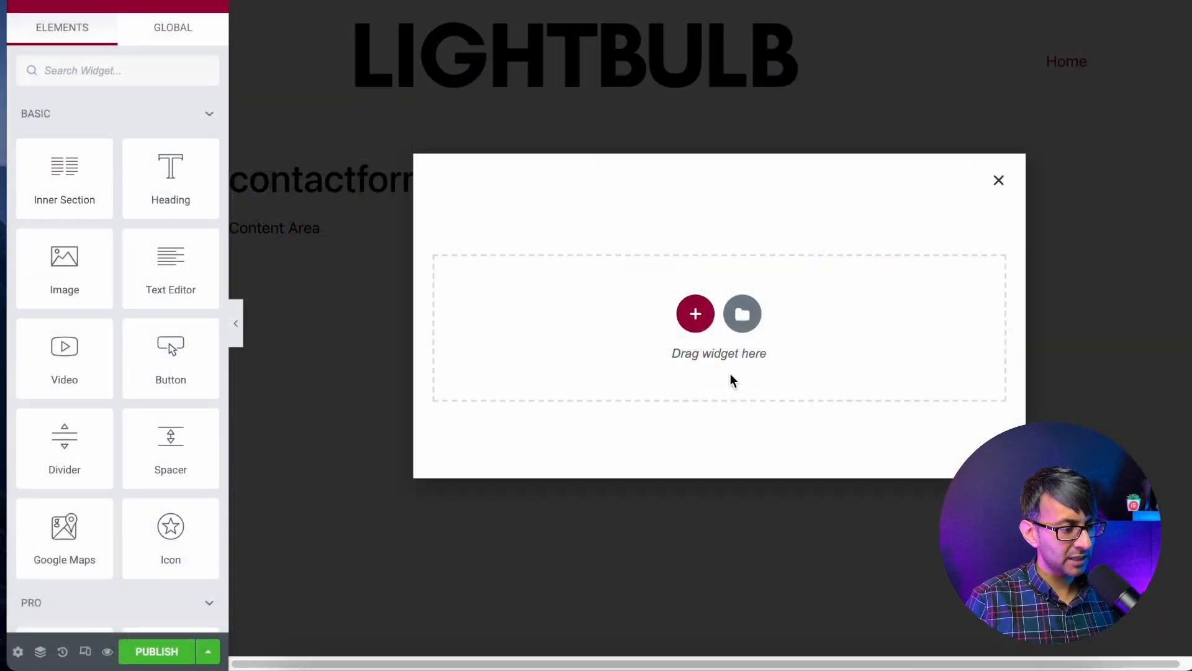
left_click(694, 313)
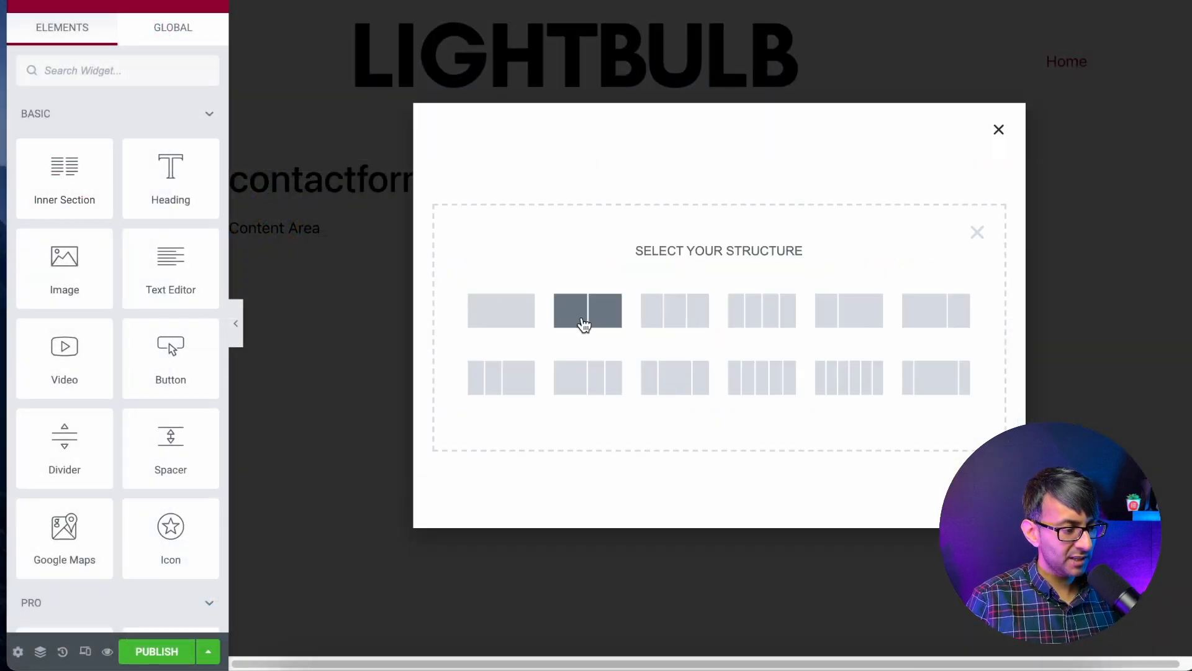
left_click(587, 311)
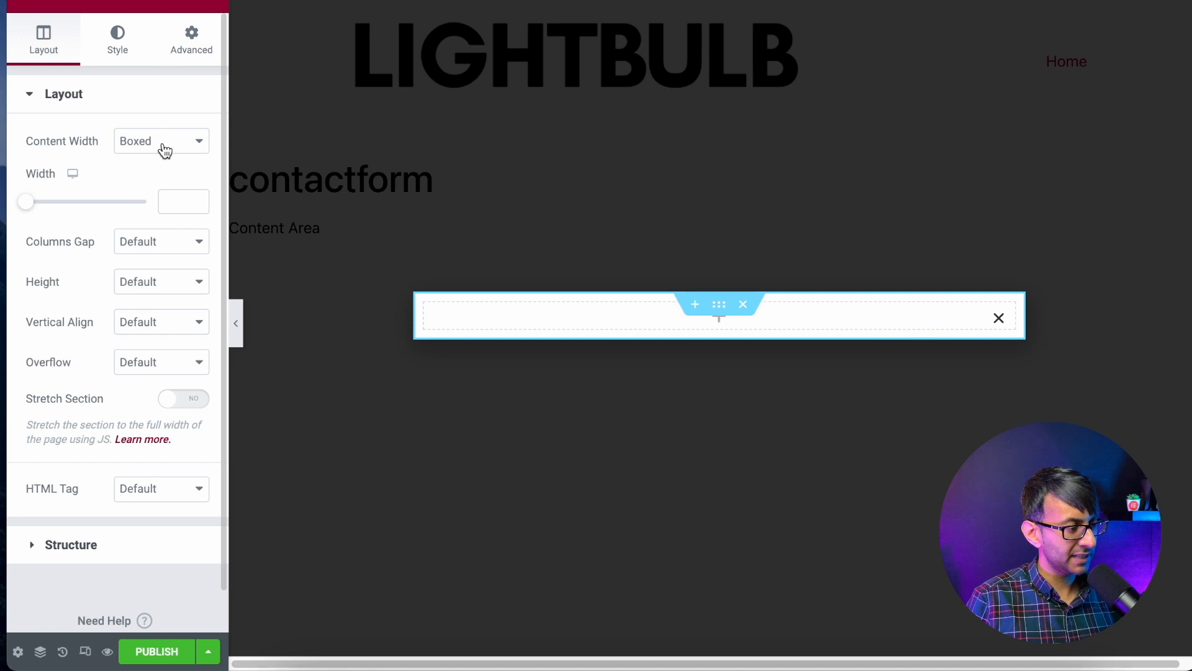
left_click(182, 201)
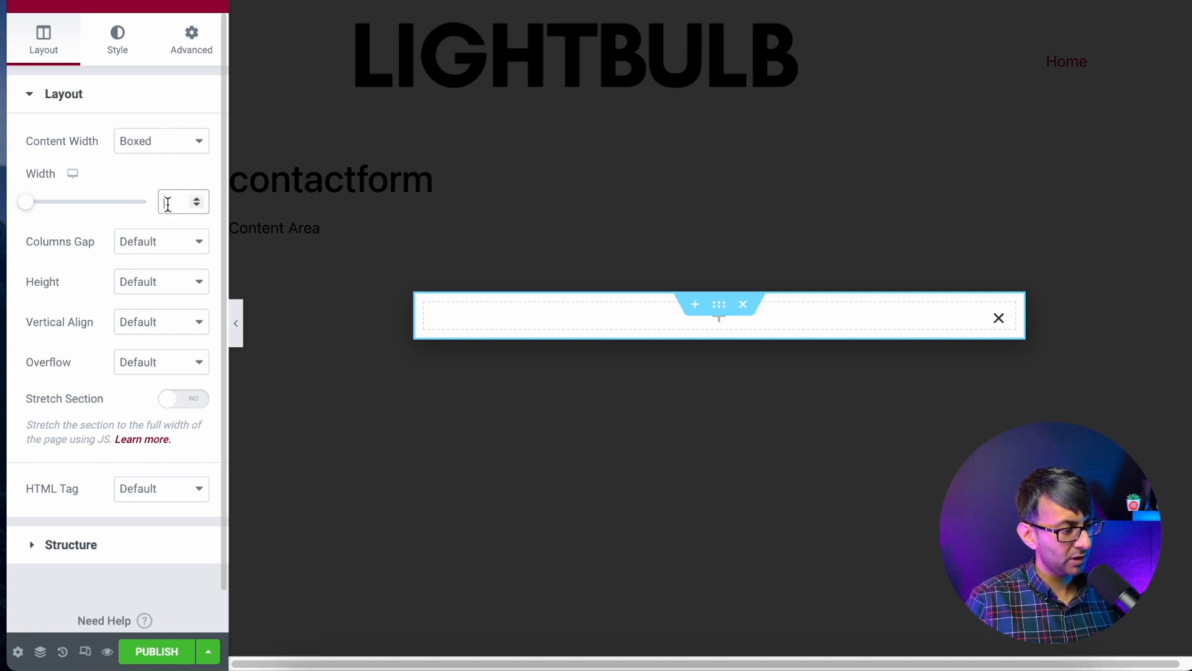
type("7")
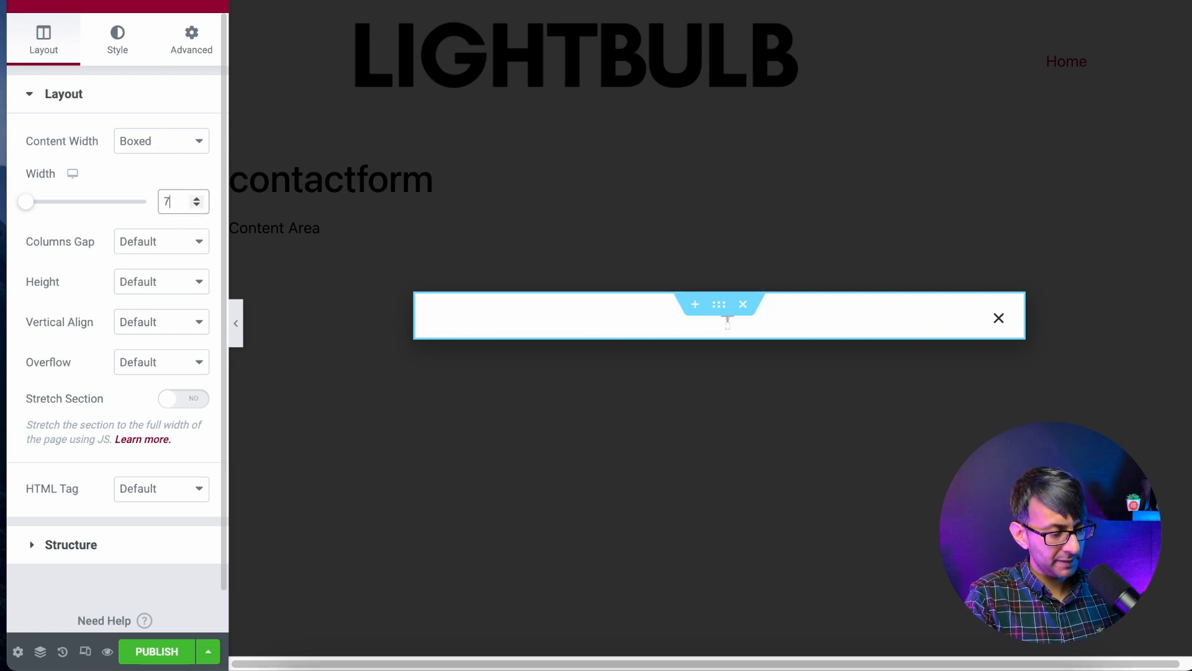
type("500")
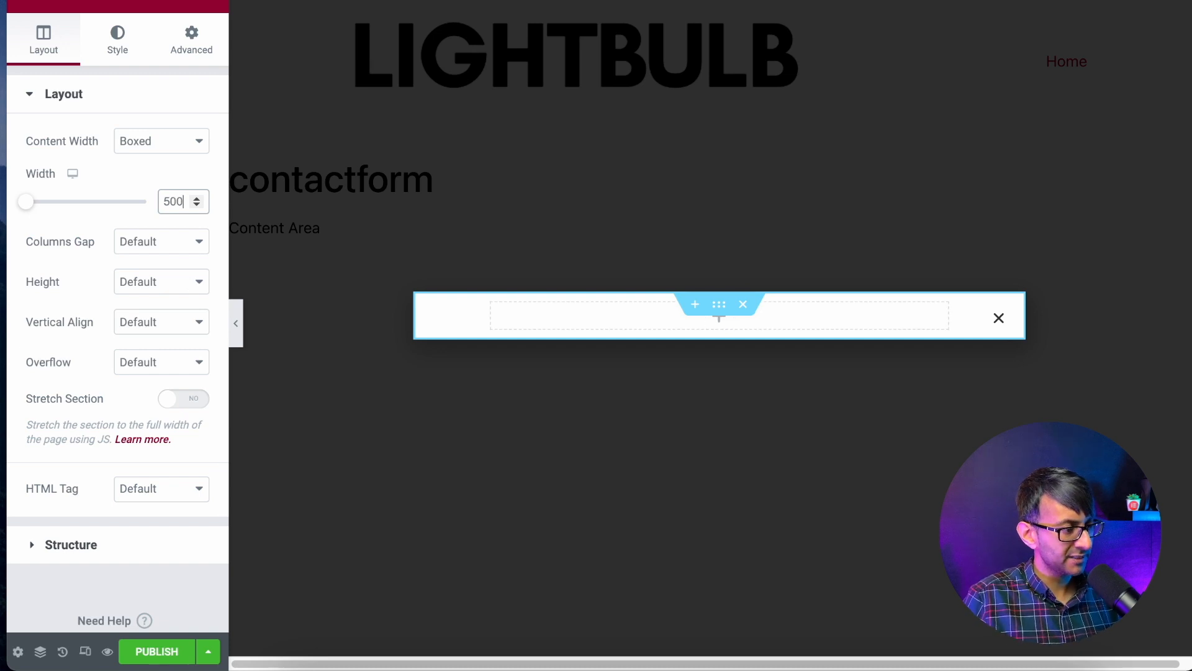
left_click(717, 304)
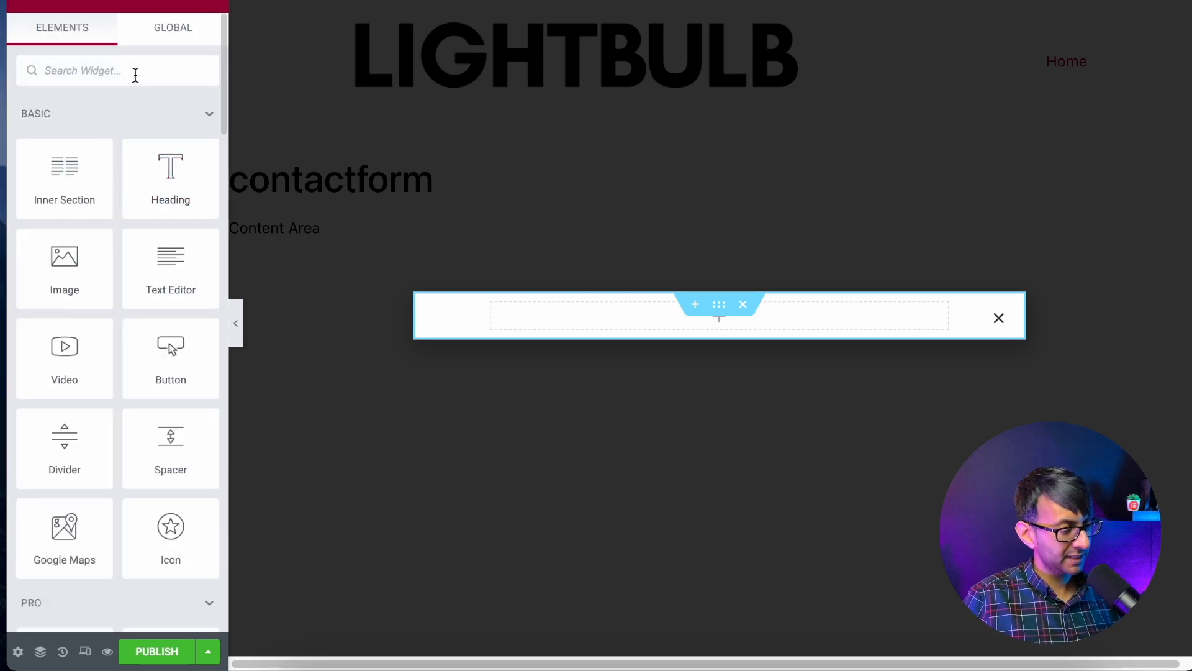
type("form")
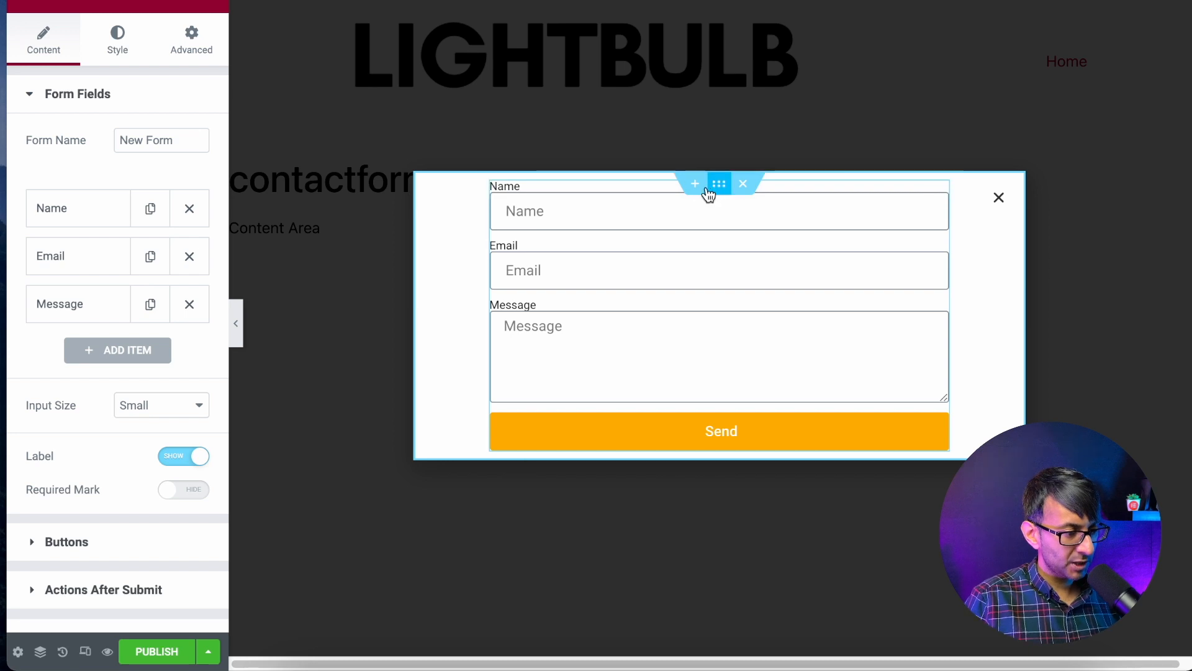
Set the section's Columns Gap to No Gap and padding to 50 top, 0 right, 50 bottom, 0 left
left_click(718, 183)
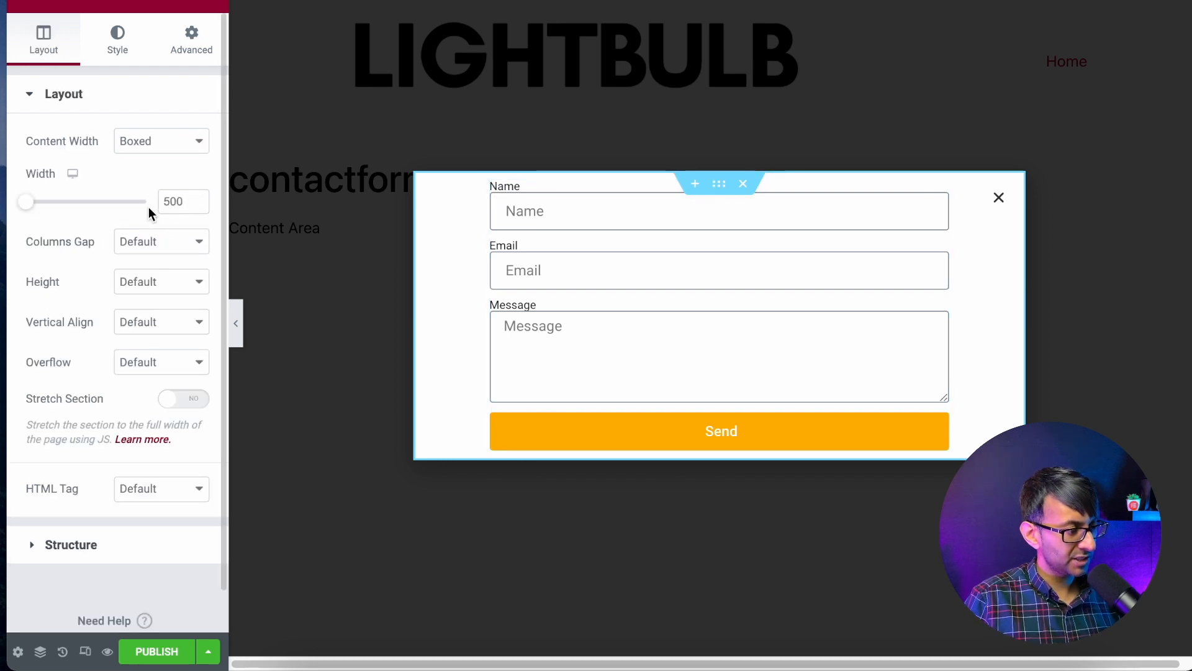
left_click(161, 241)
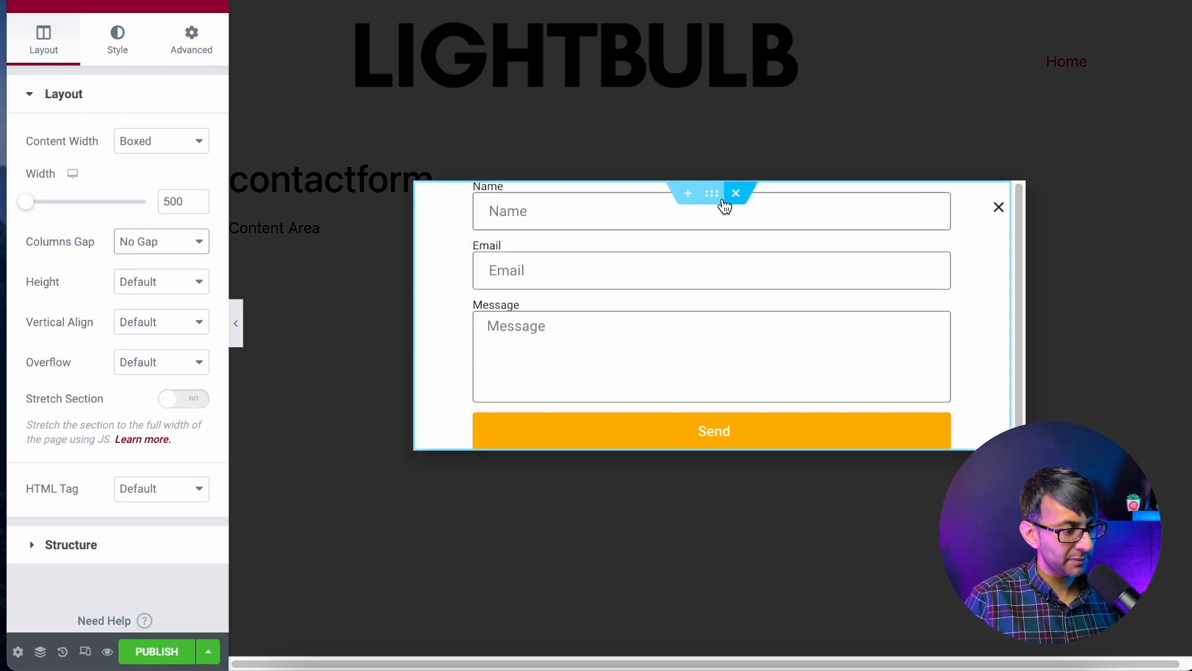
left_click(191, 38)
type("50")
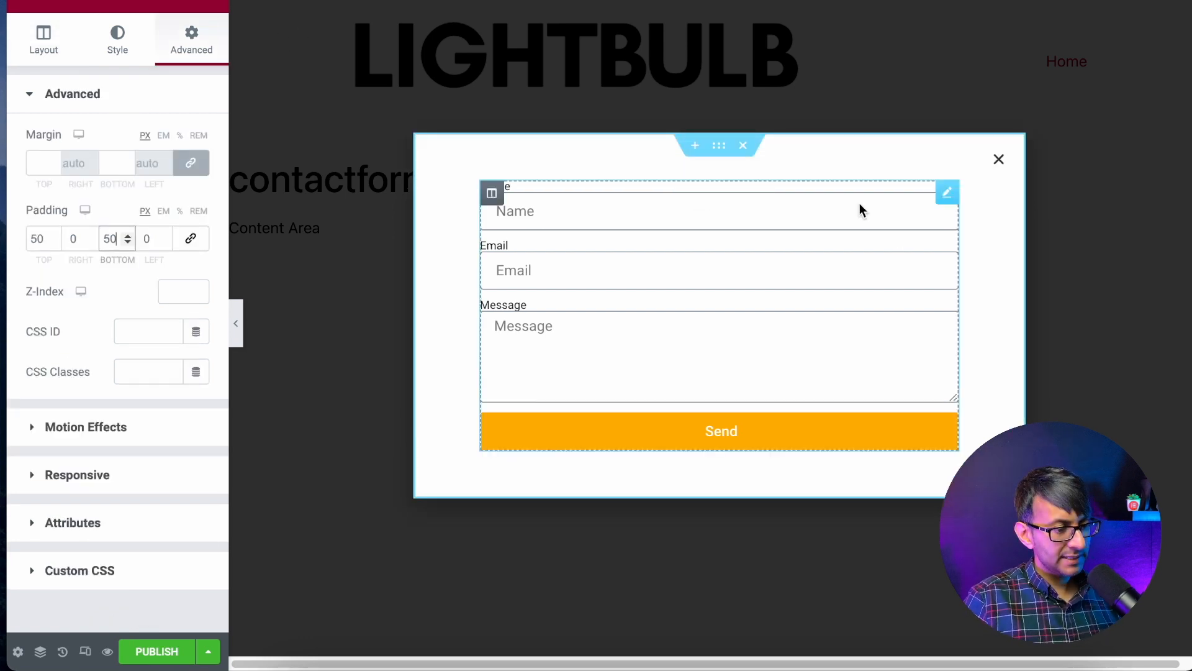
left_click(719, 270)
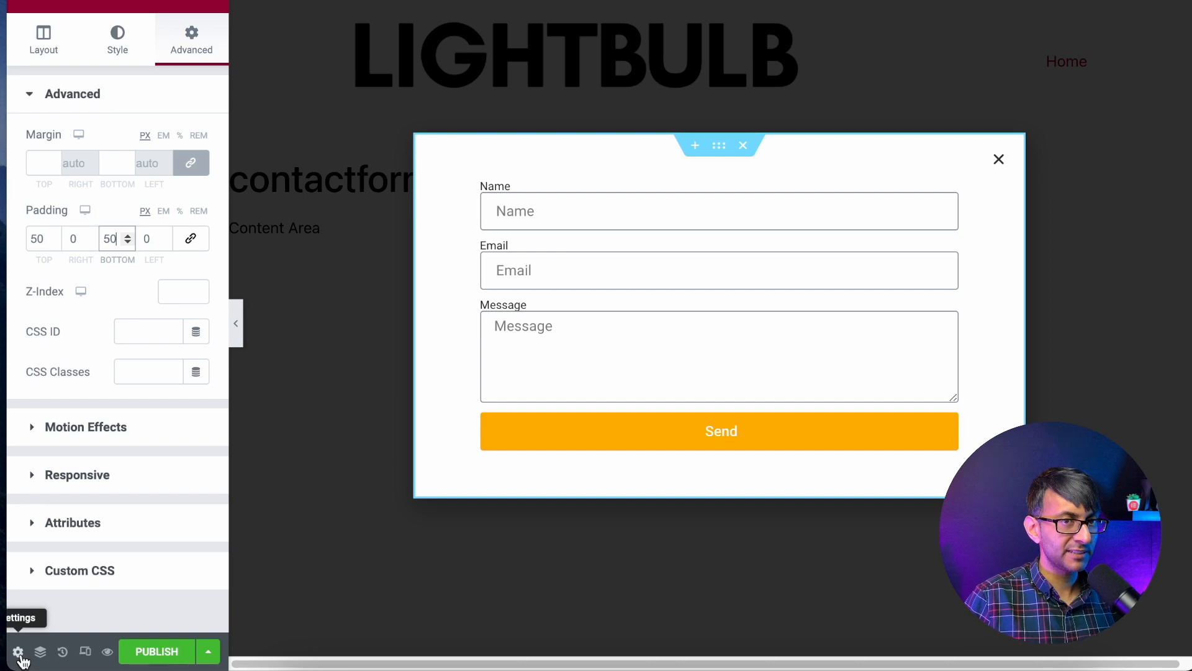
Position the popup right with Fade In Right/Fade Out Right, 1.2 s duration, width 600
left_click(44, 35)
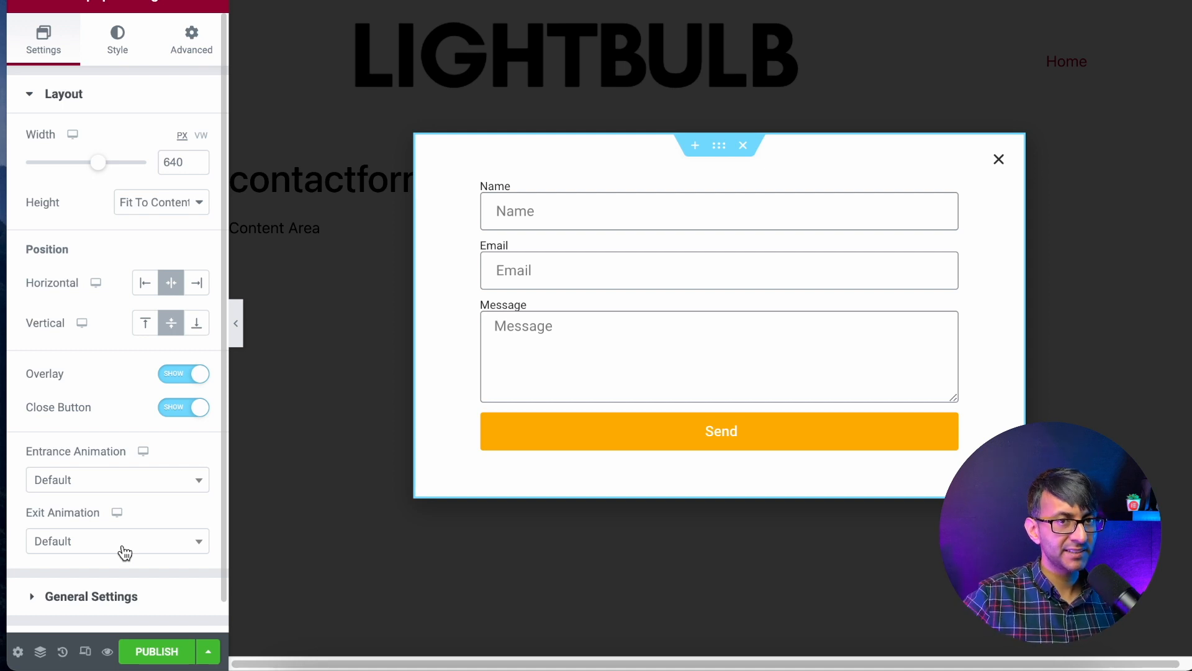
mouse_move(84, 373)
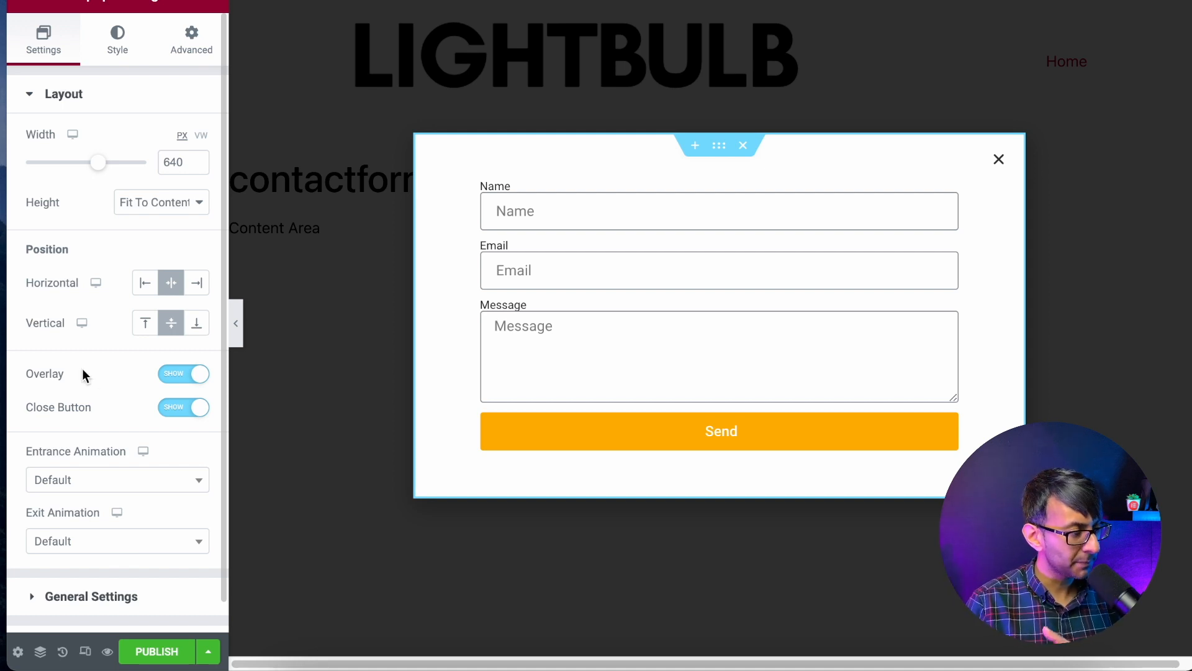
left_click(196, 282)
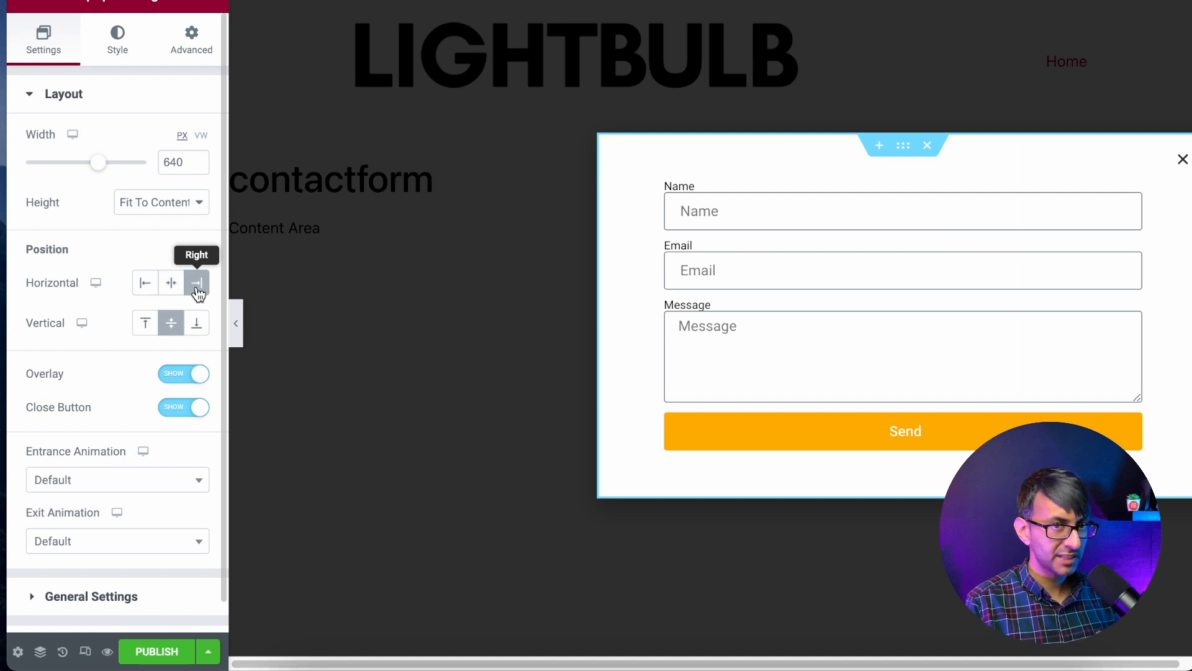
left_click(144, 281)
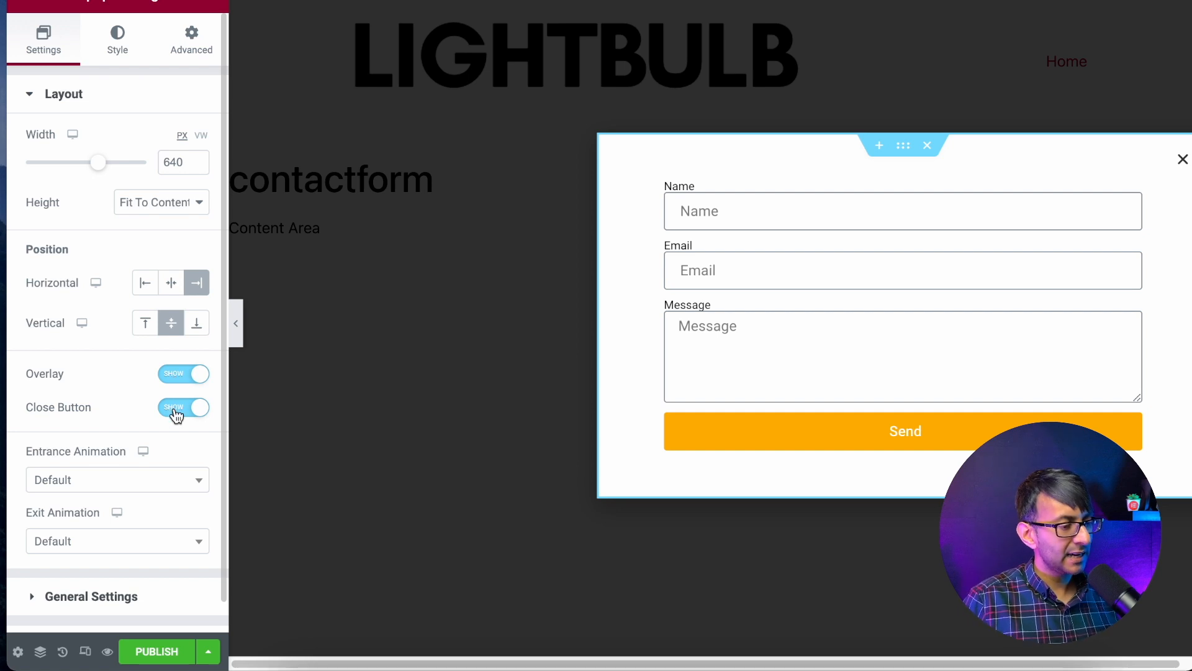
left_click(117, 479)
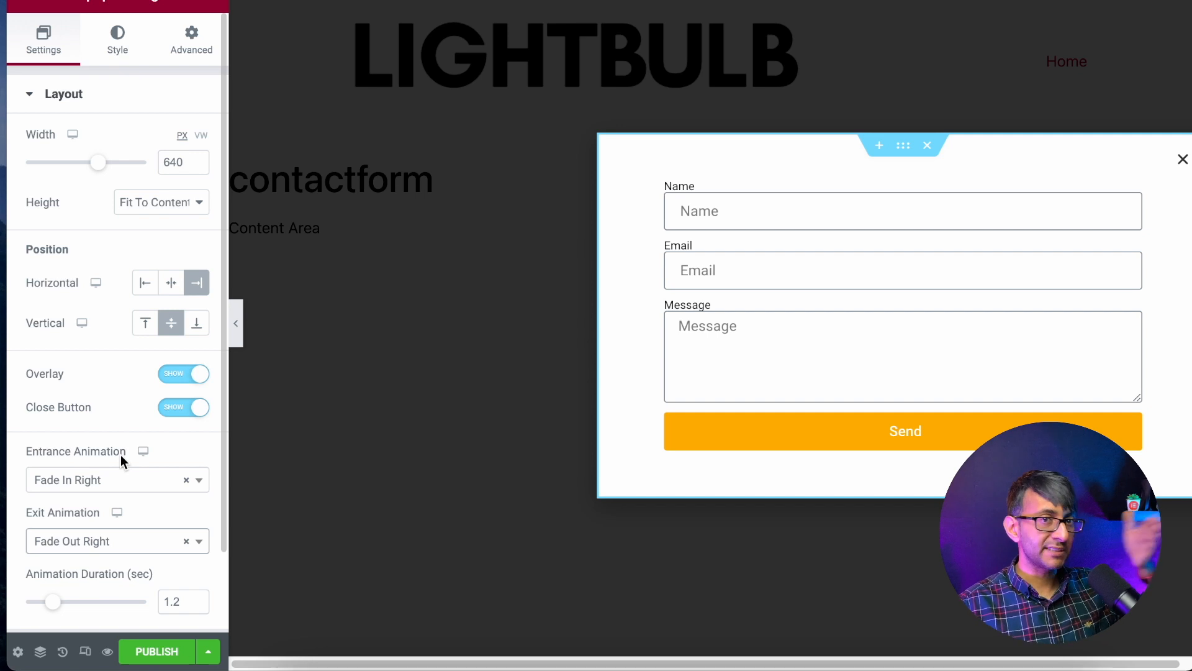
mouse_move(136, 158)
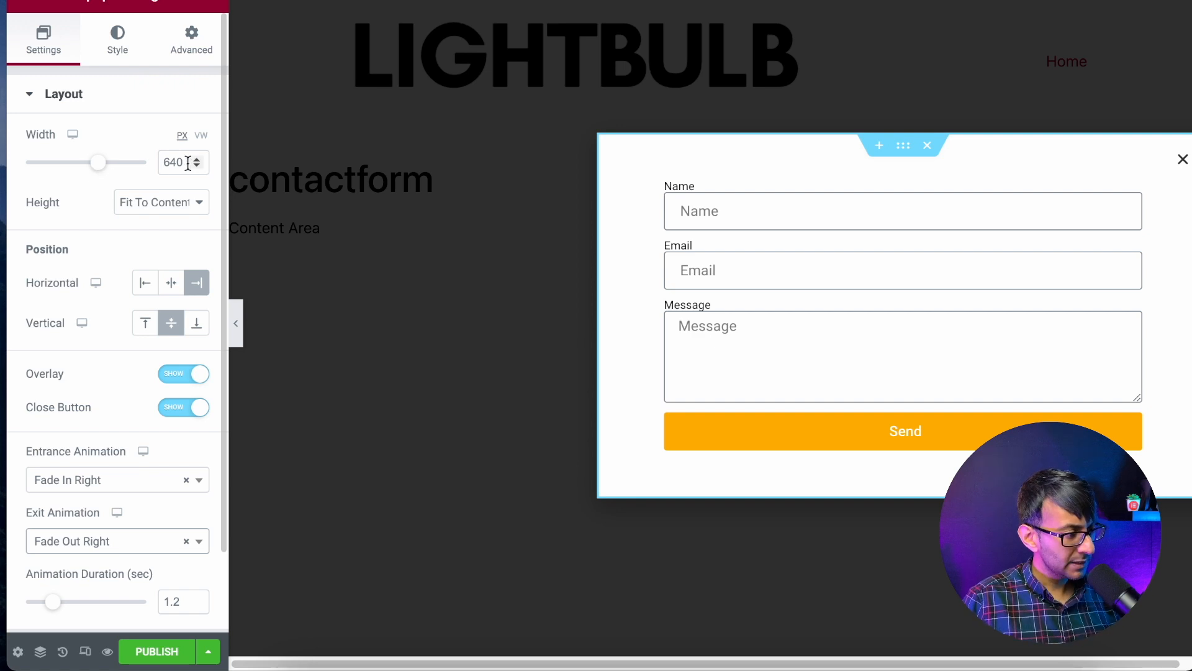
type("500")
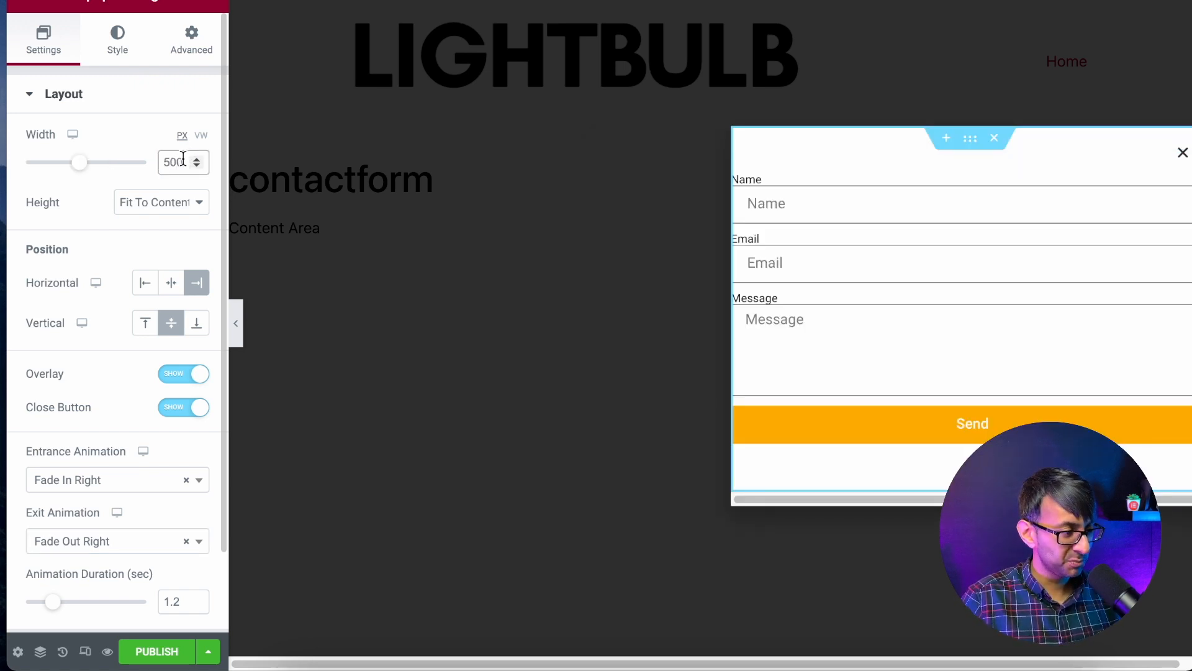
type("600")
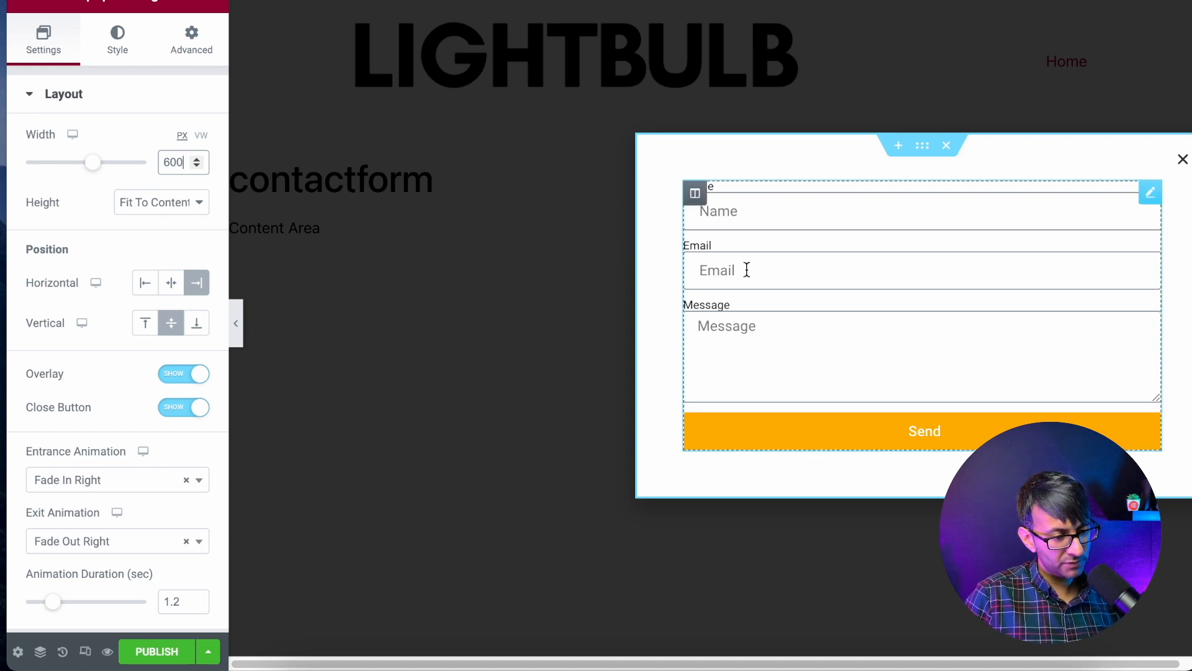
mouse_move(677, 289)
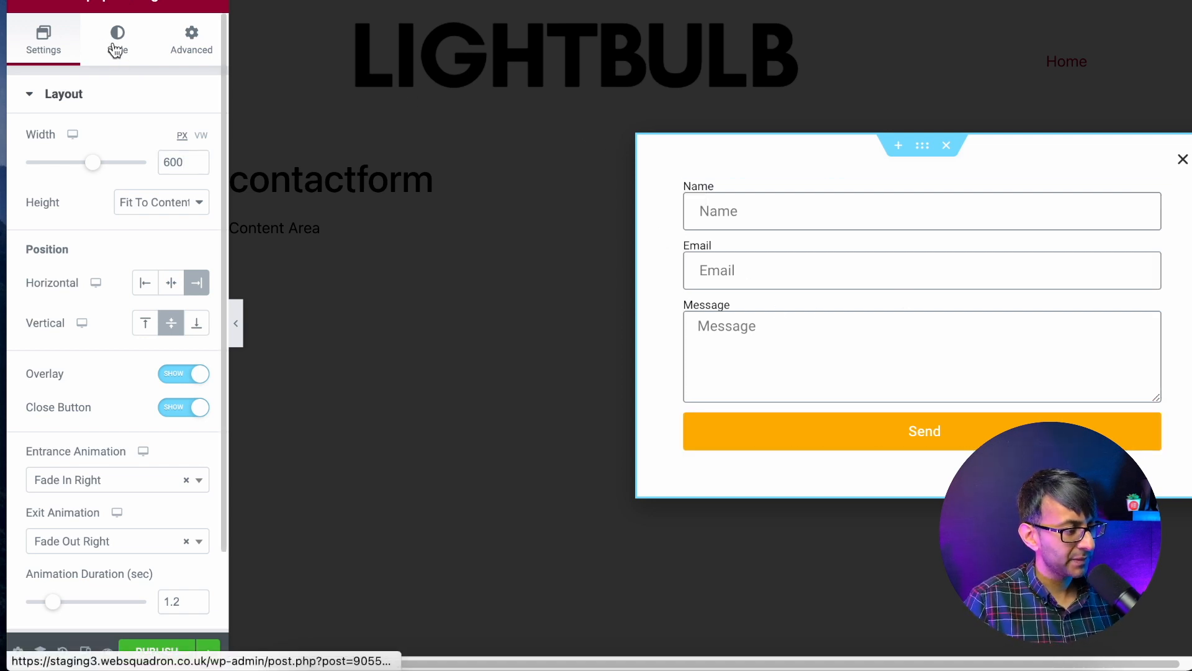
Make the popup overlay purple and set the close button size to 29
left_click(117, 37)
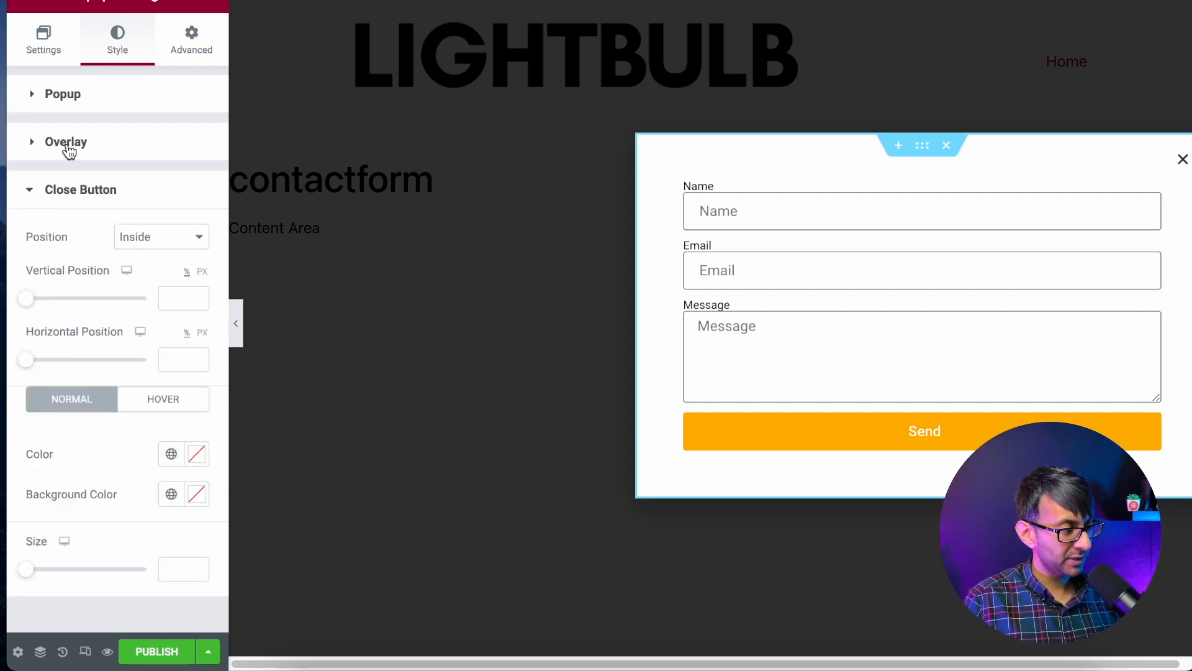
left_click(67, 142)
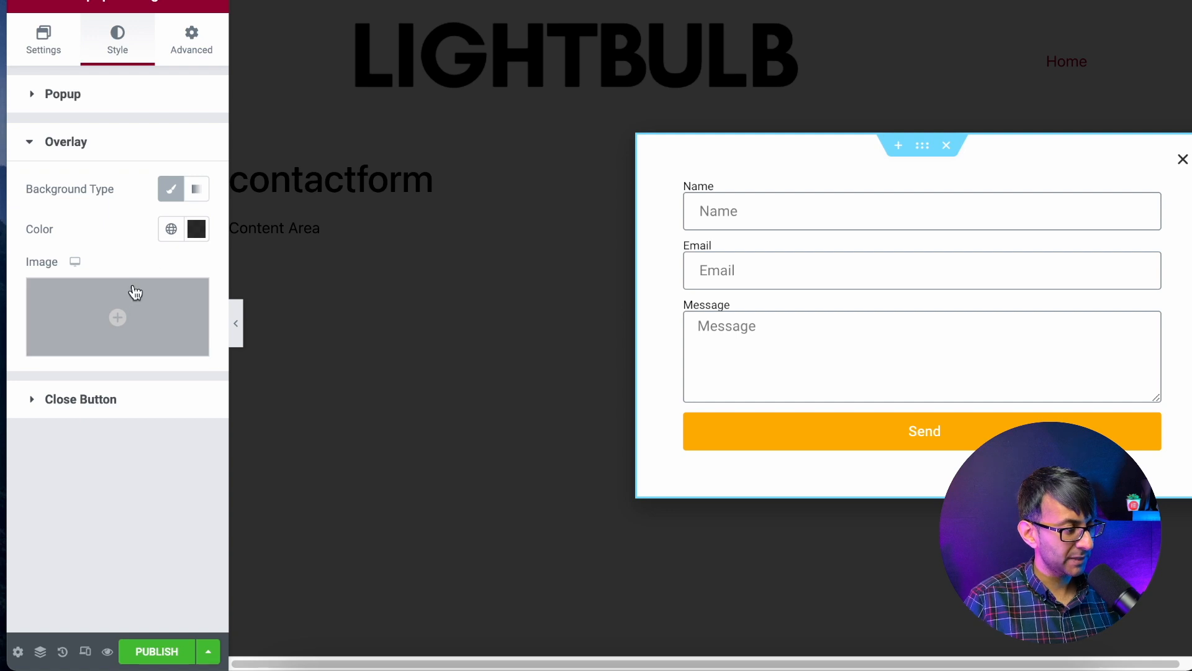
left_click(195, 229)
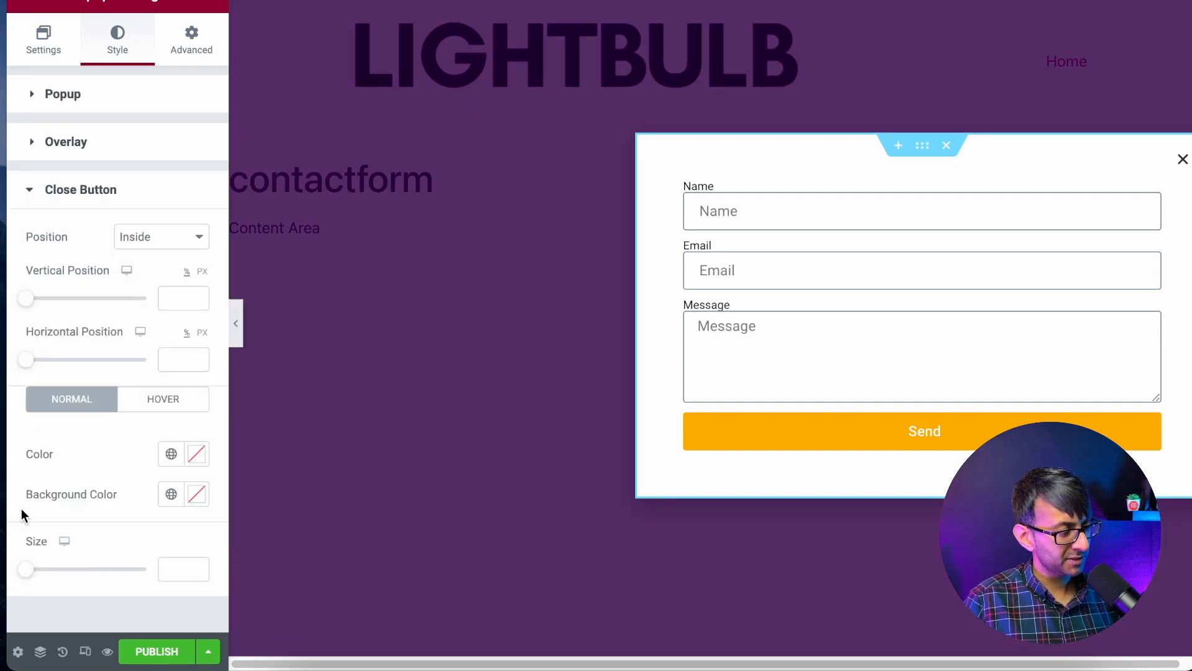
left_click_drag(26, 569, 61, 569)
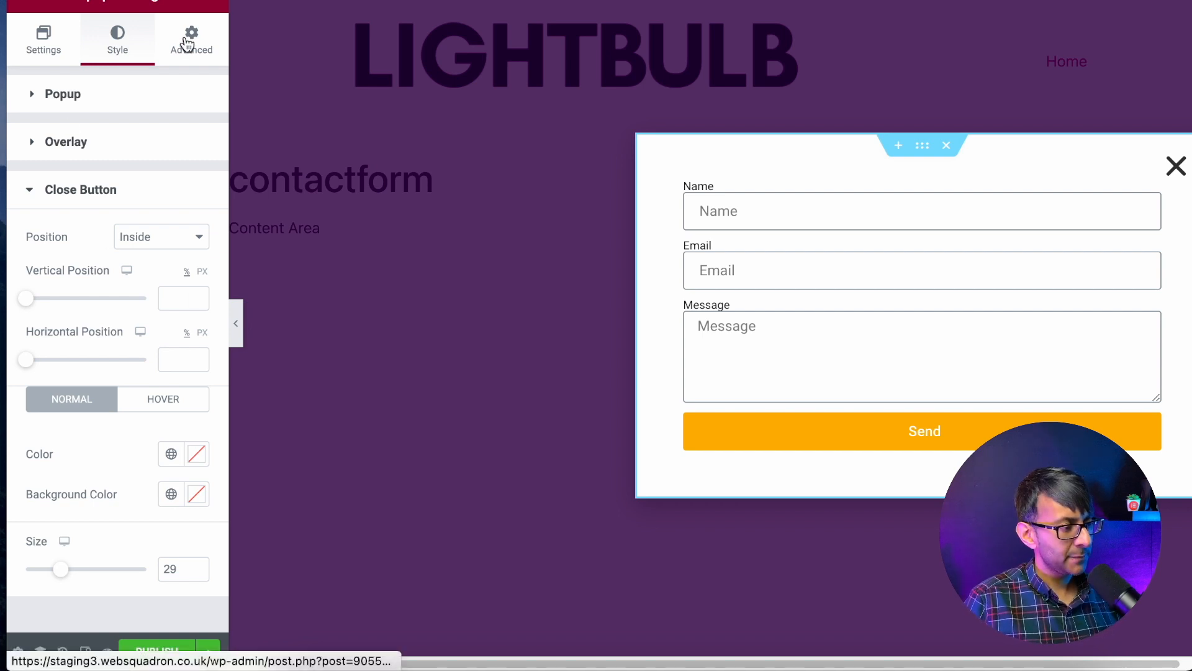
left_click(190, 38)
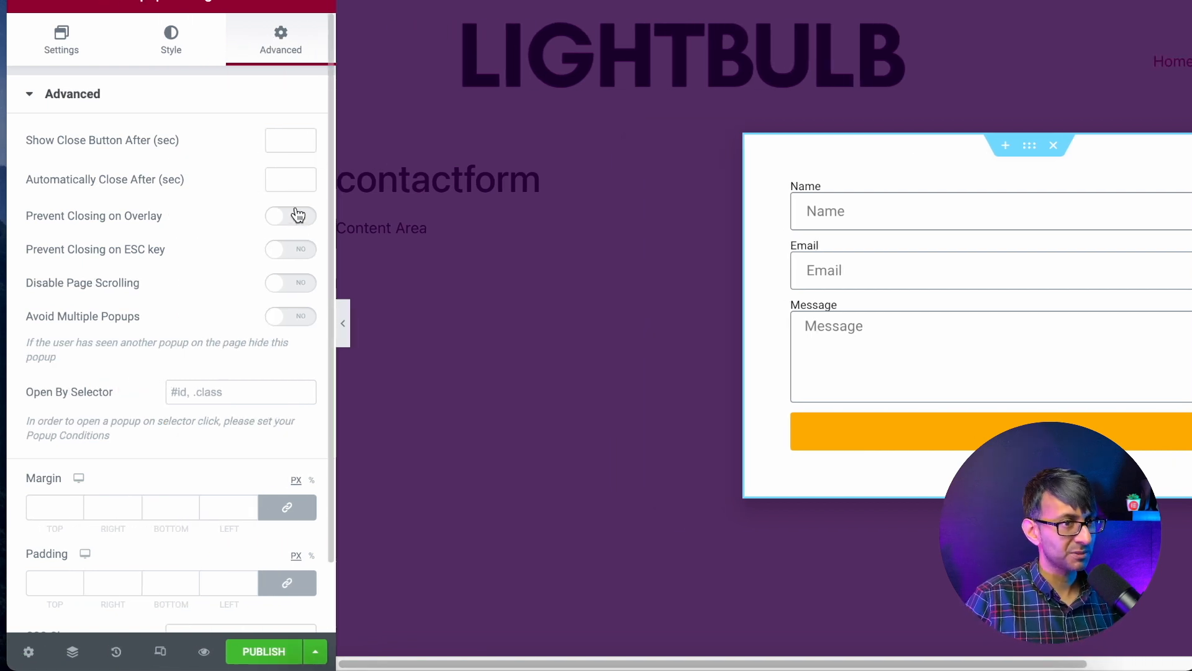
Switch Disable Page Scrolling and Avoid Multiple Popups to Yes
left_click(290, 215)
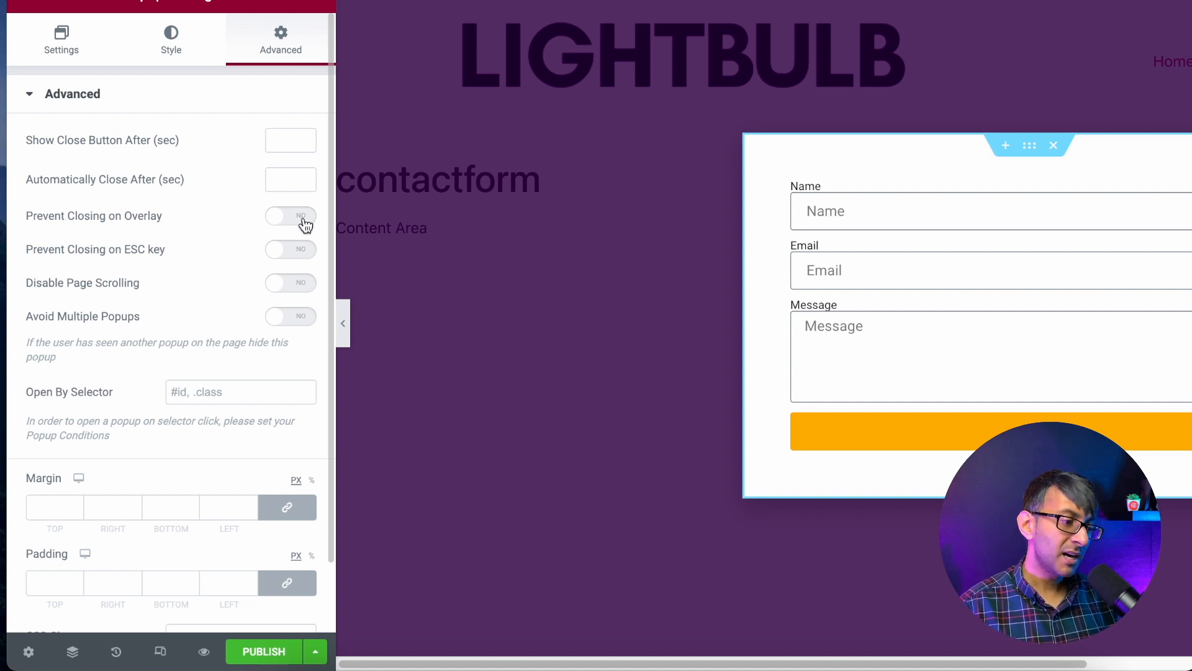
mouse_move(513, 237)
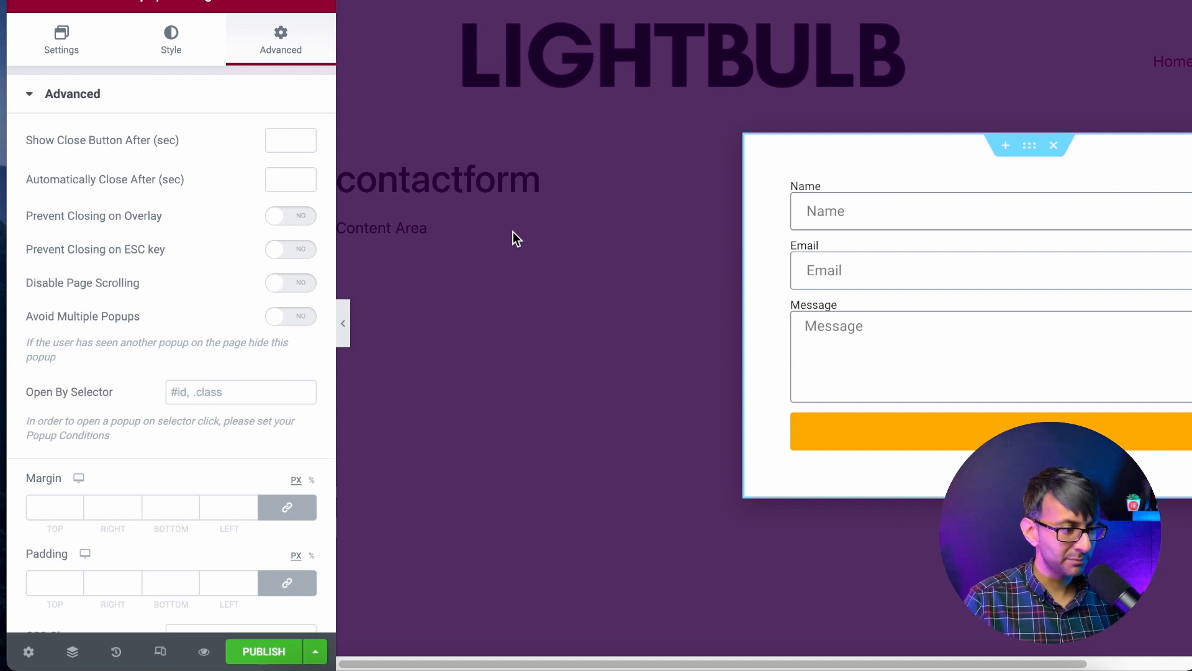
left_click(291, 282)
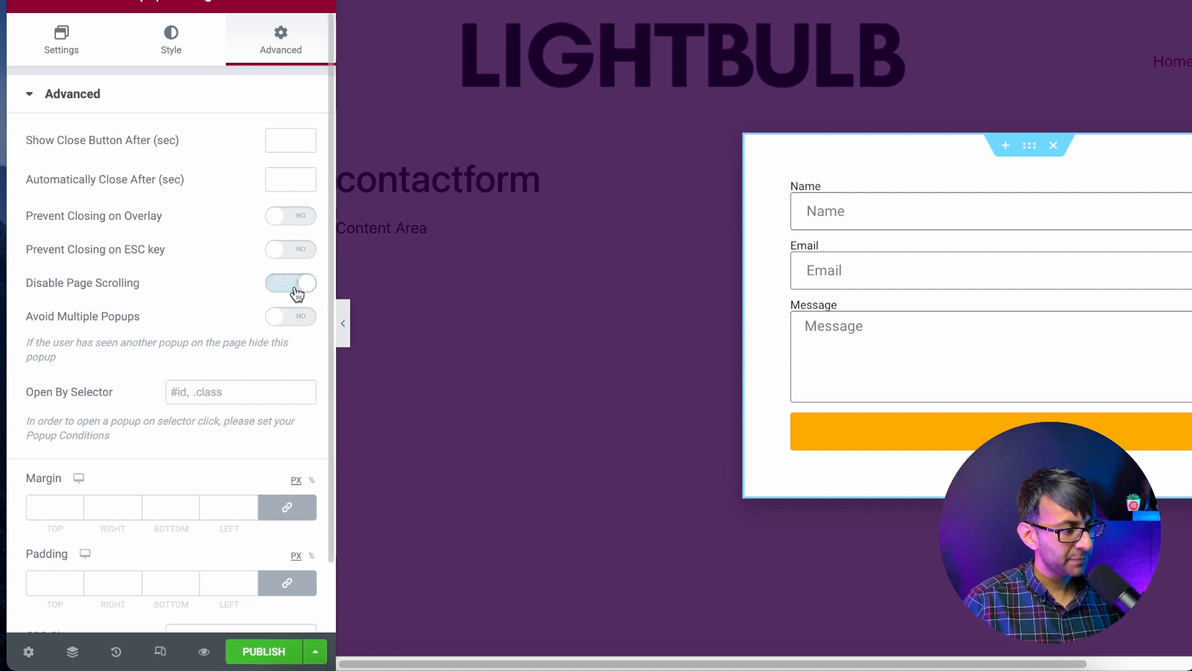
left_click(290, 282)
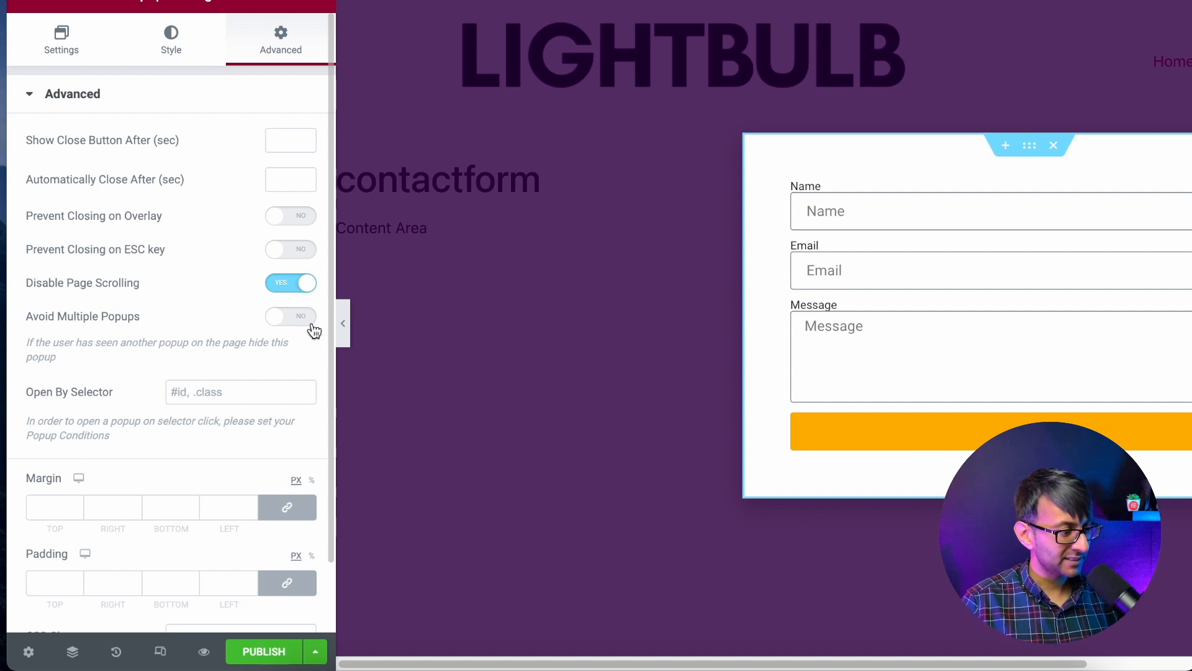
left_click(291, 316)
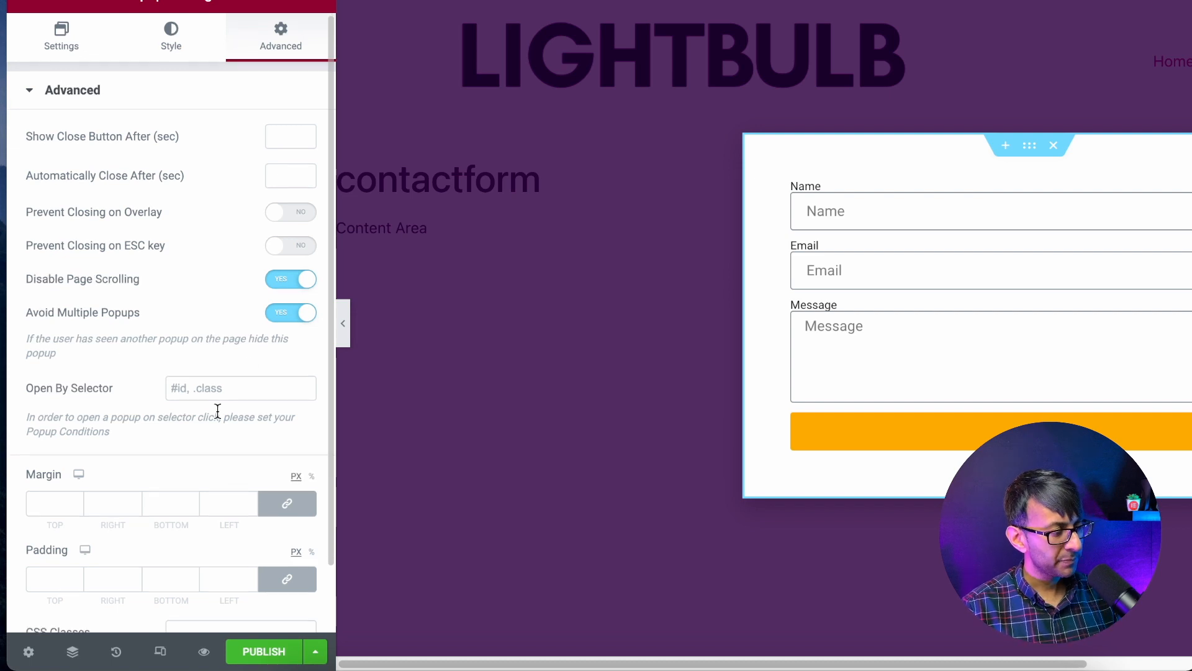
scroll("down", 3)
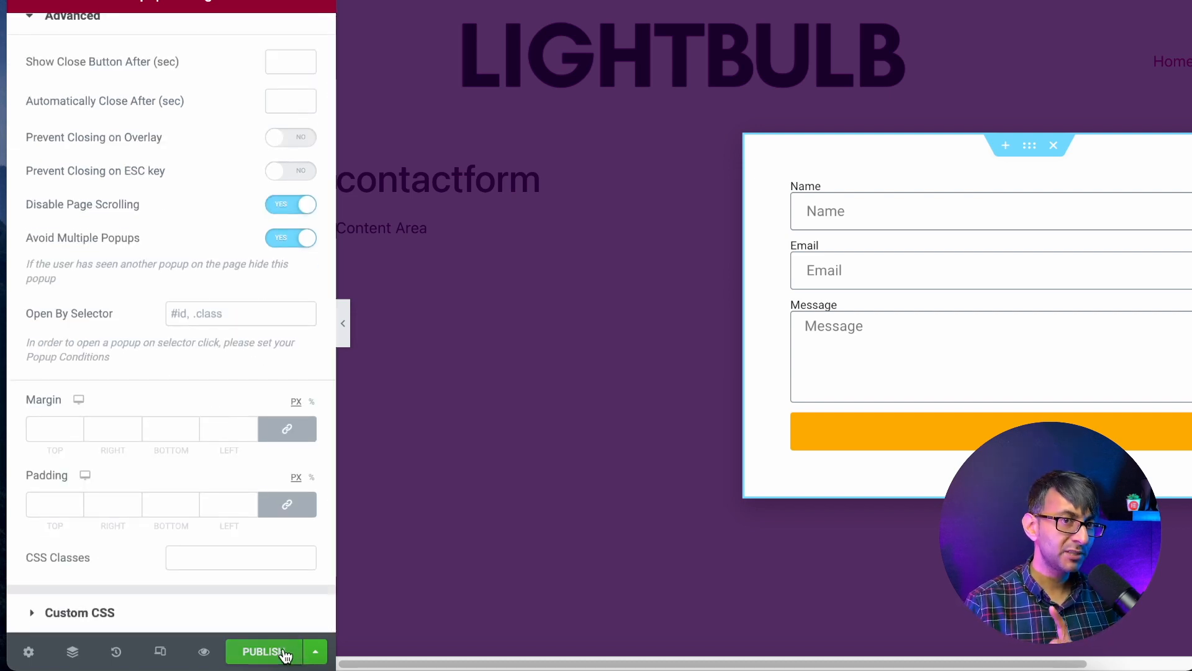
Publish the contactform popup via Save & Close with no display conditions
left_click(264, 650)
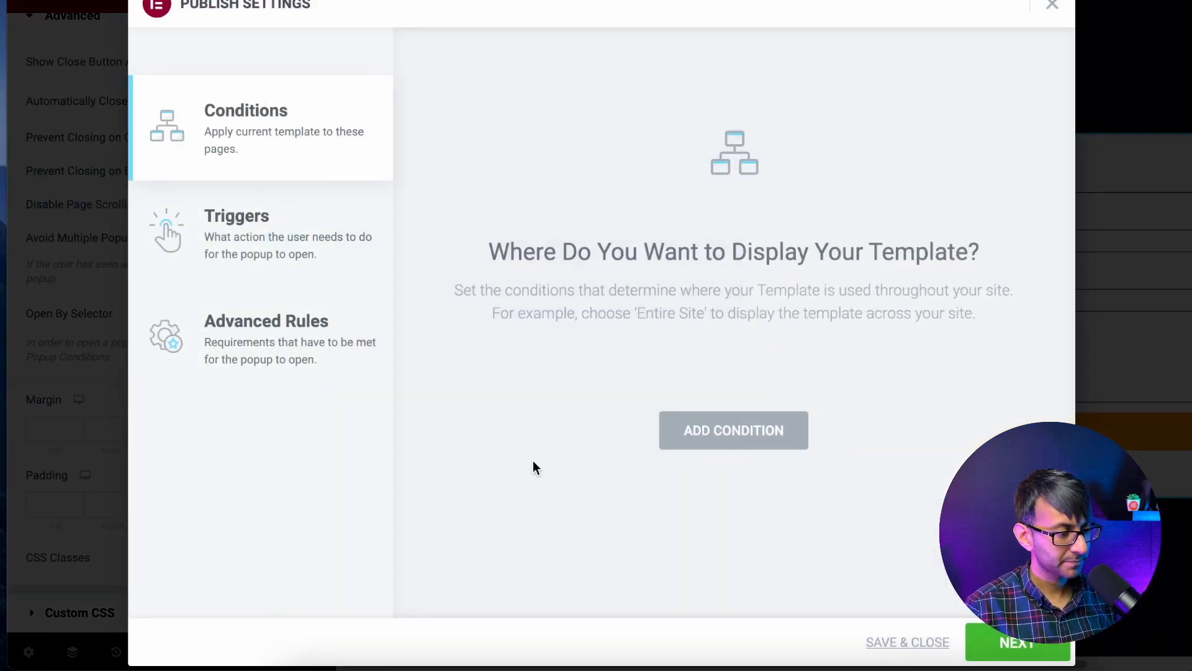
mouse_move(860, 540)
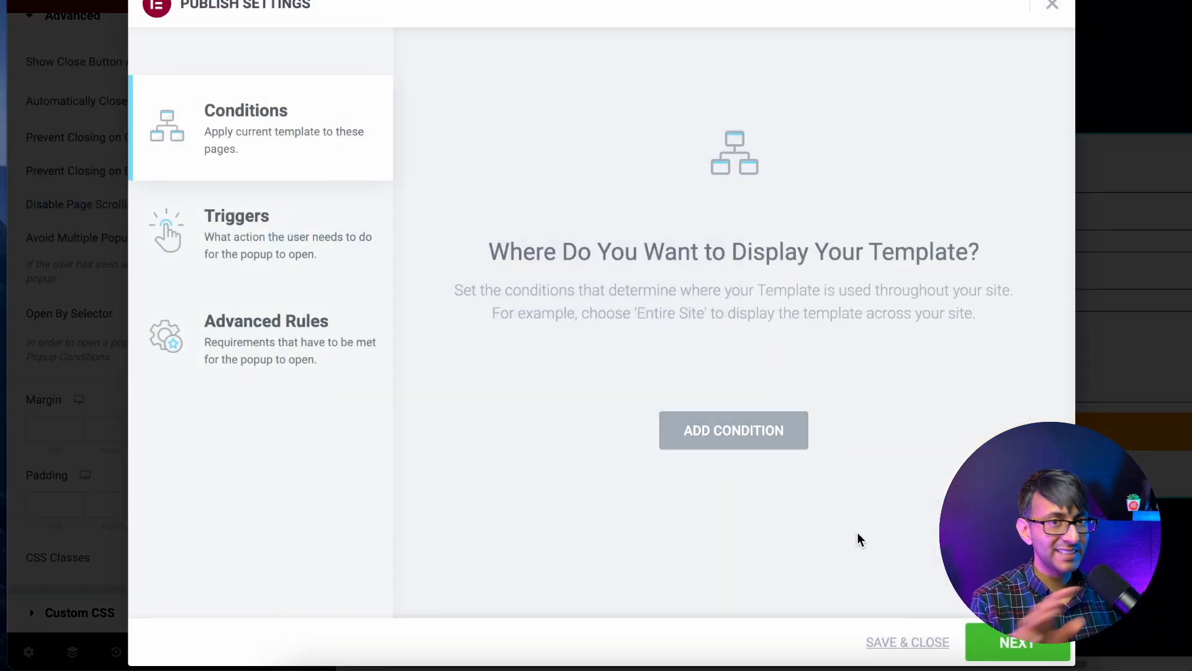
mouse_move(776, 360)
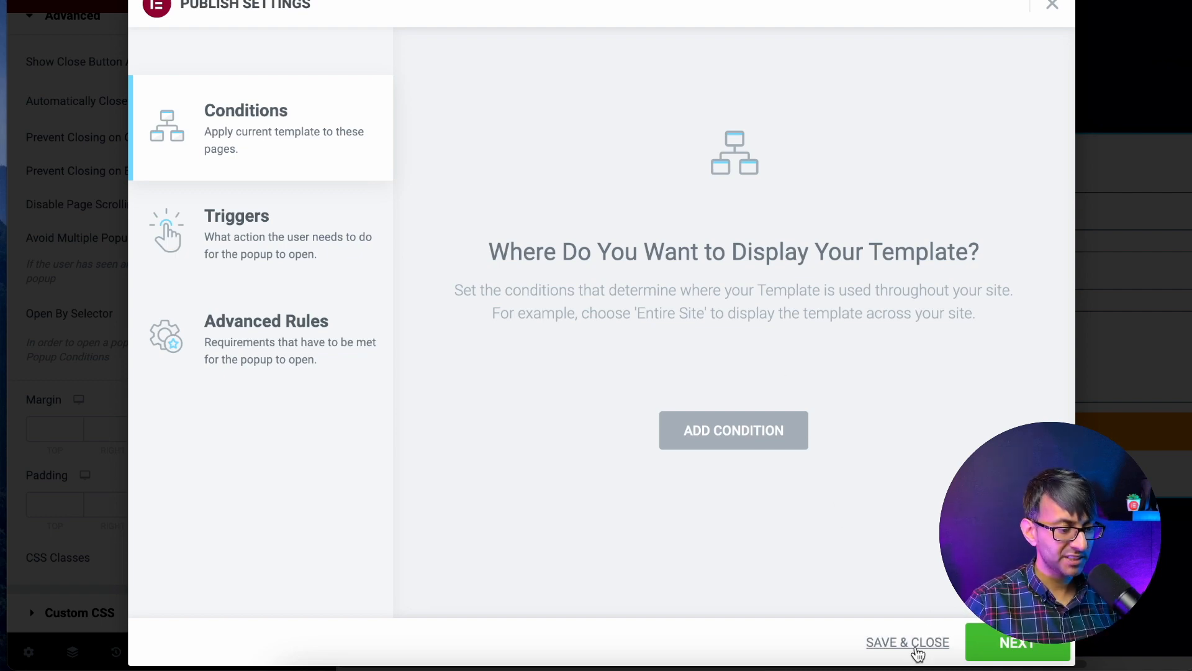
left_click(907, 642)
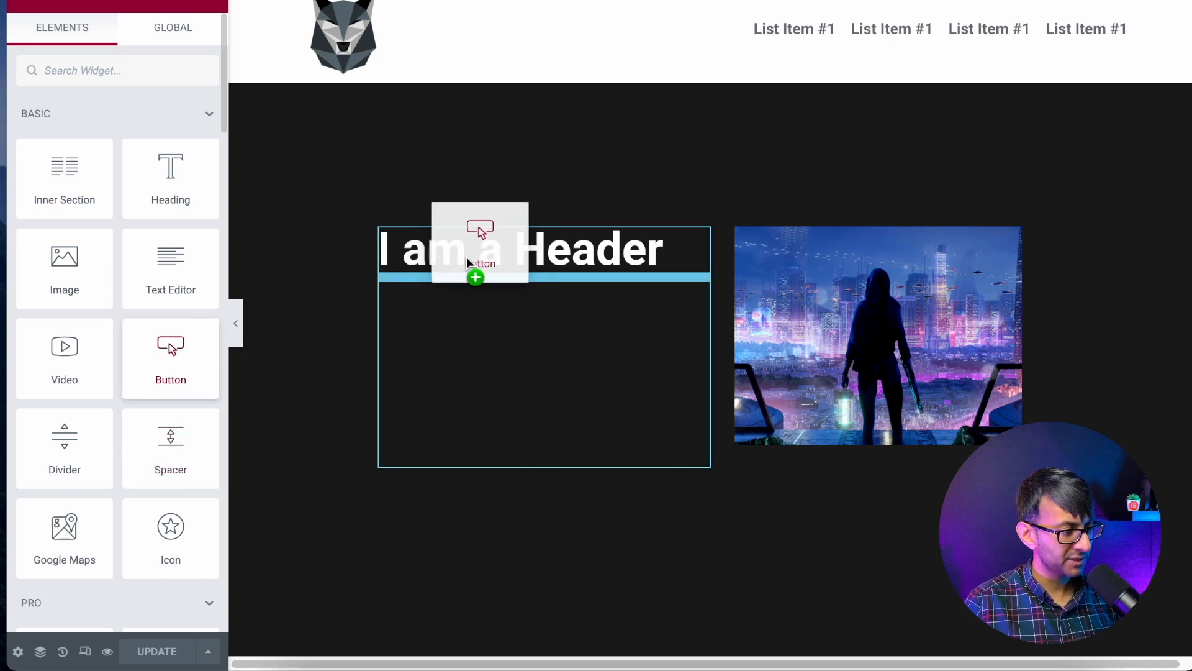
Add a Button widget above the 'I am a Header' heading with the envelope icon
left_click_drag(170, 357, 478, 236)
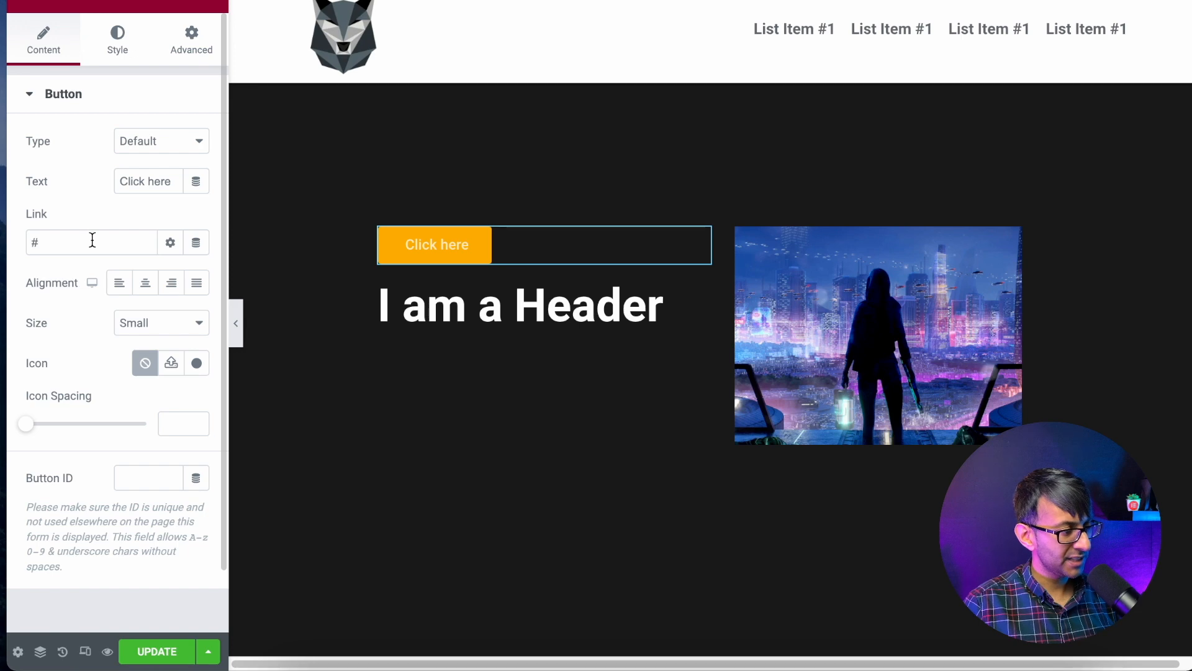
left_click(170, 362)
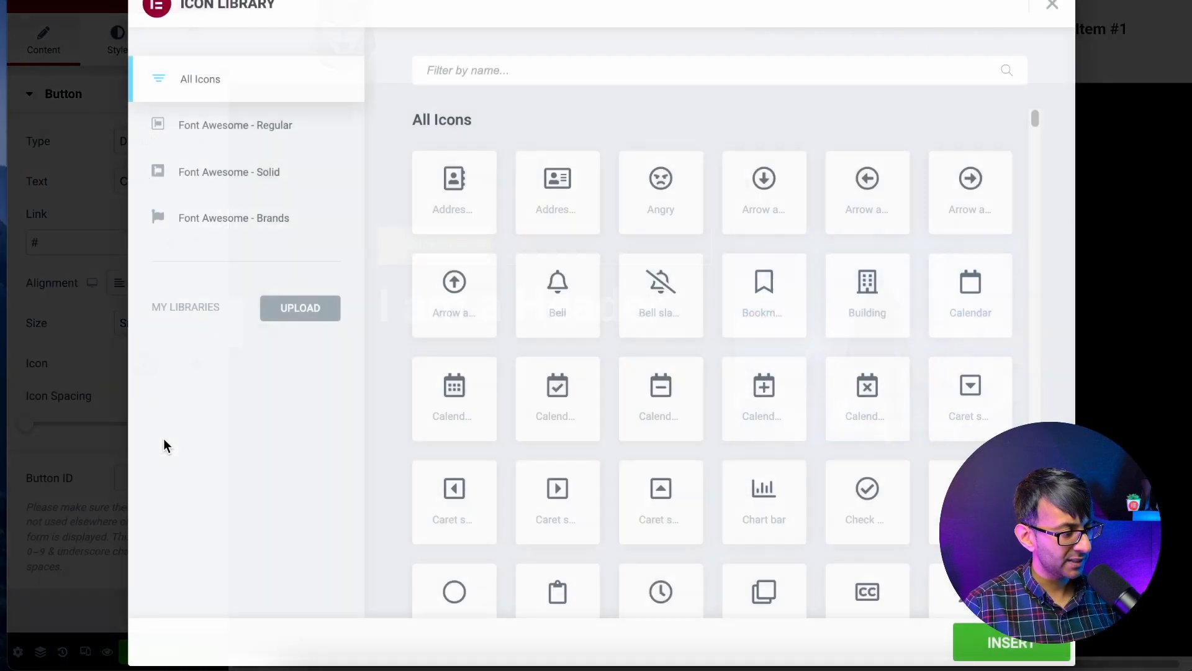
type("e")
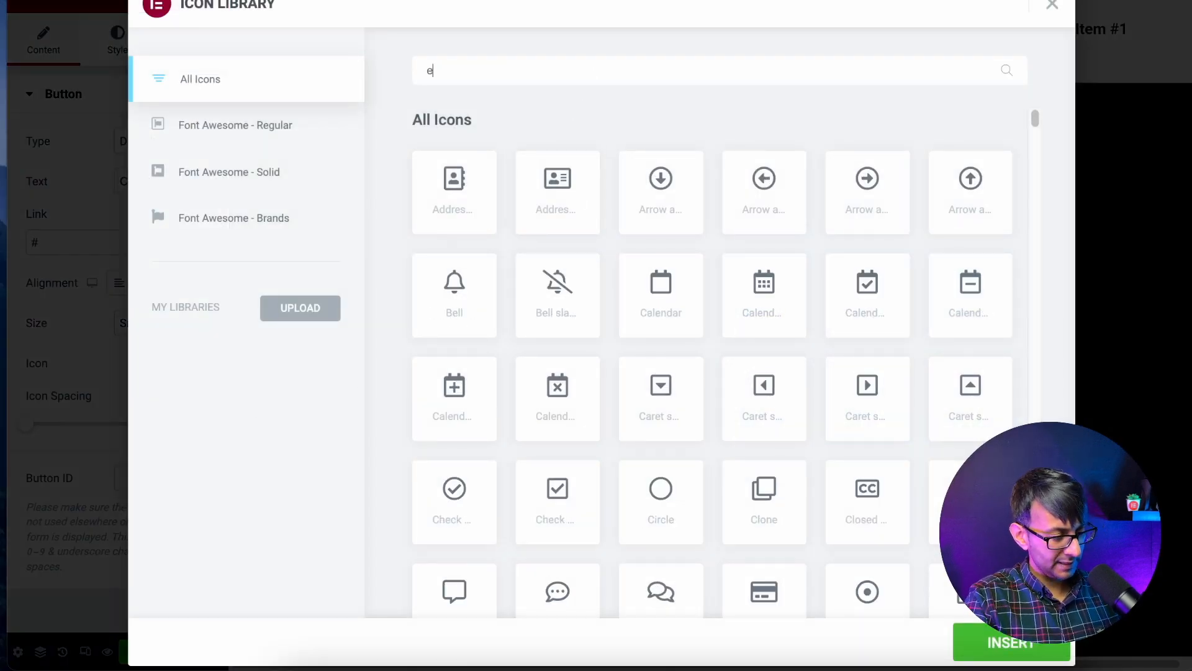
type("nvelop")
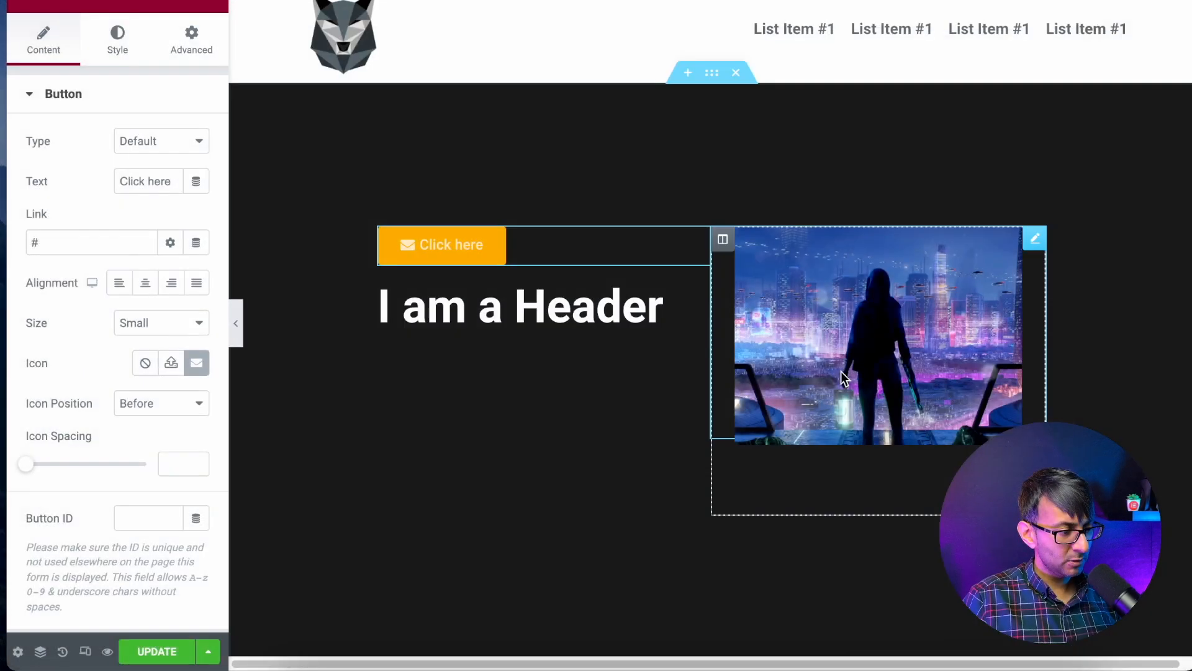
Remove the button text, centre the button, and clear its link
triple_click(145, 181)
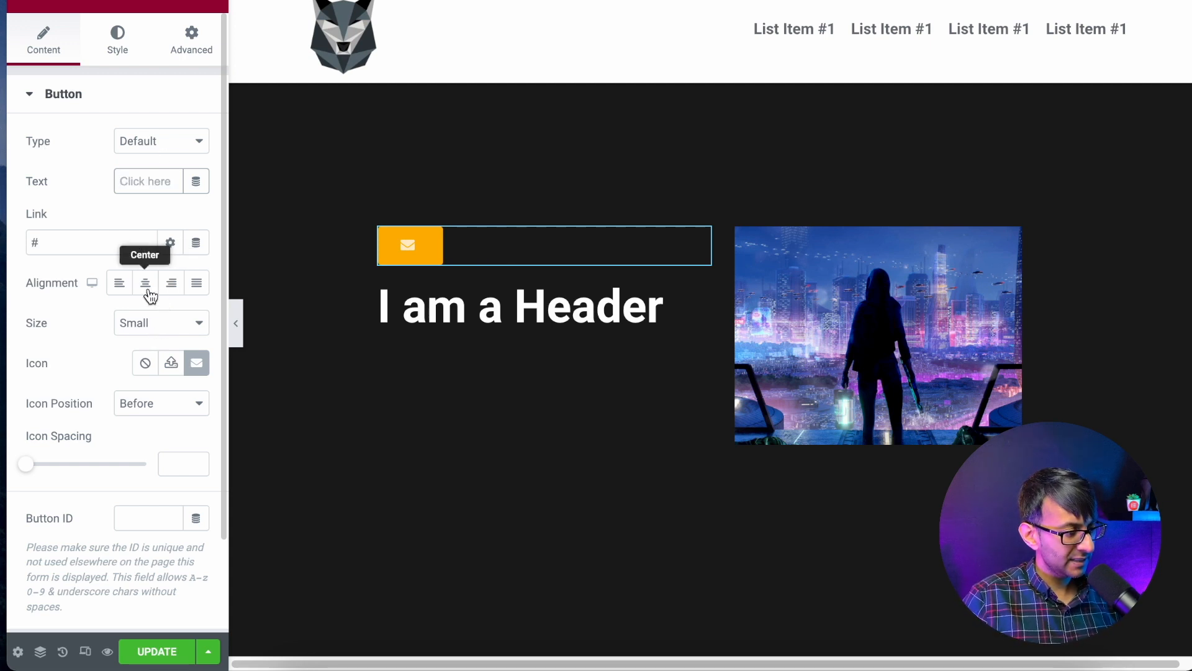
left_click(171, 282)
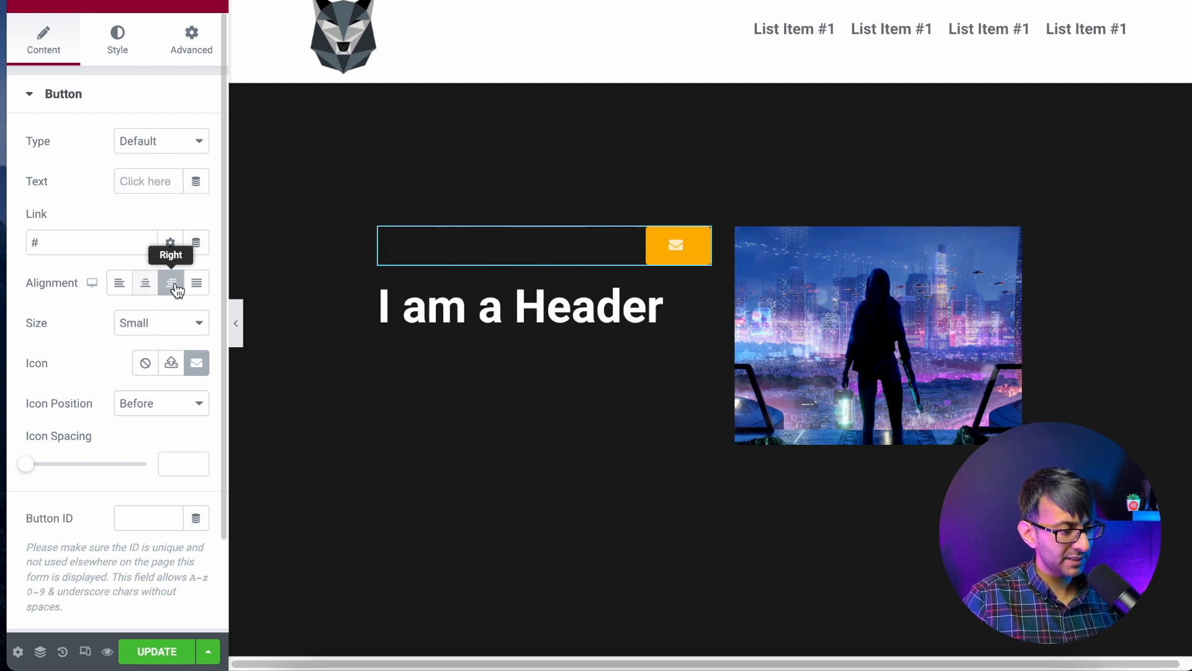
left_click(144, 283)
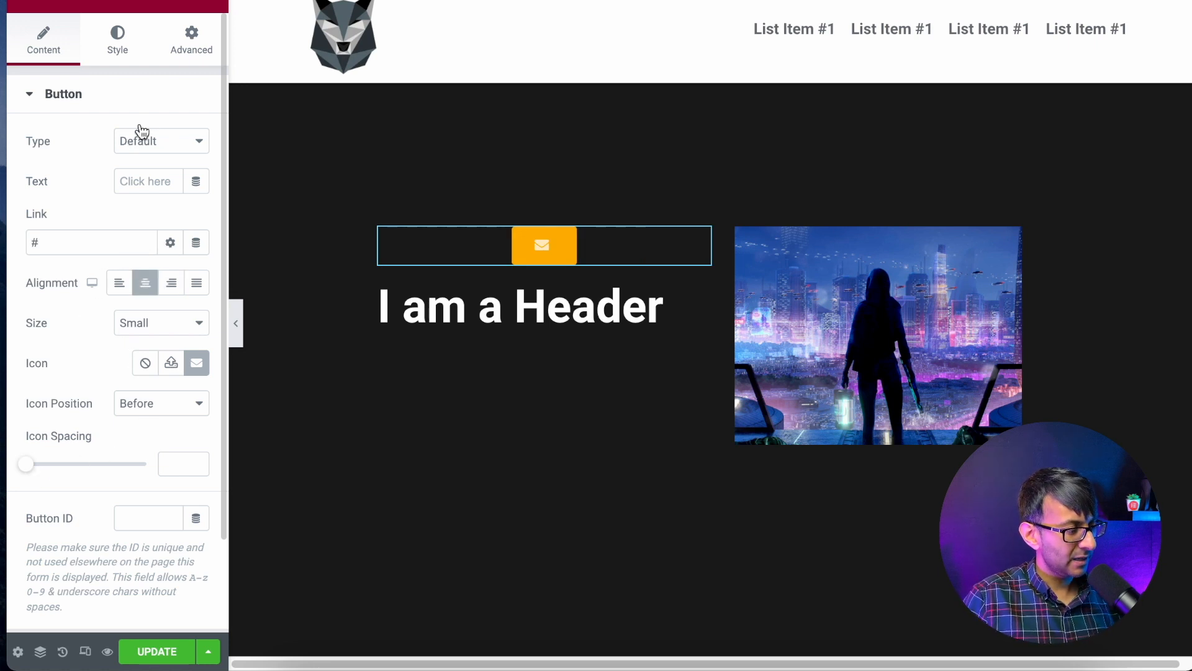
mouse_move(84, 242)
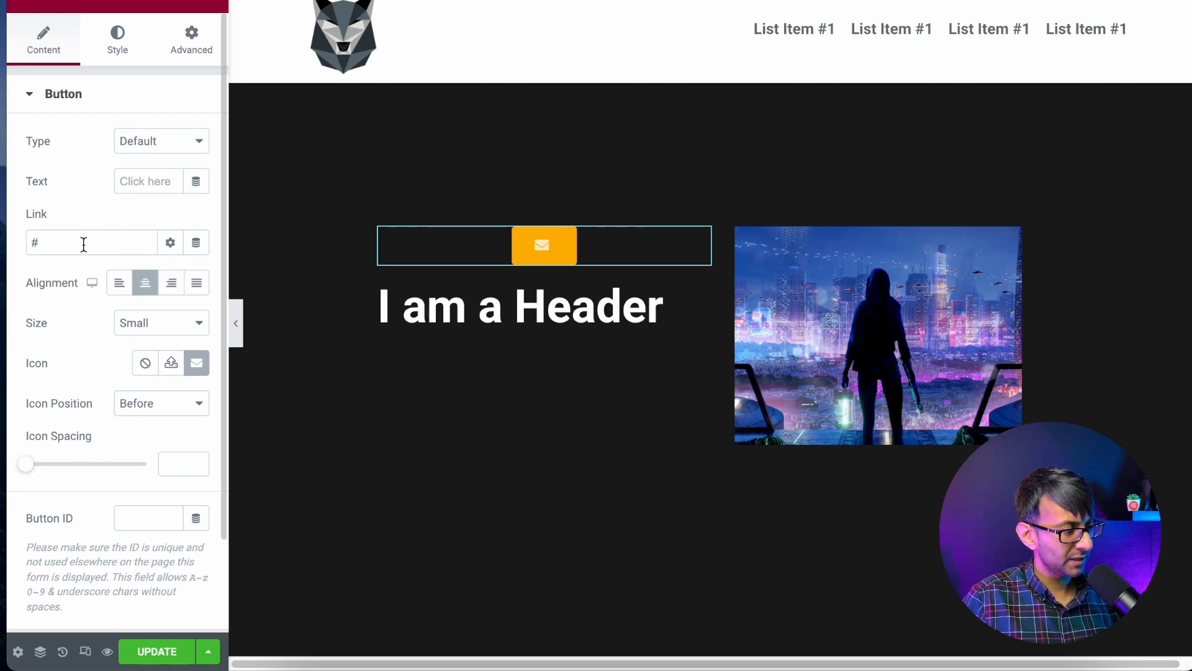
left_click(91, 243)
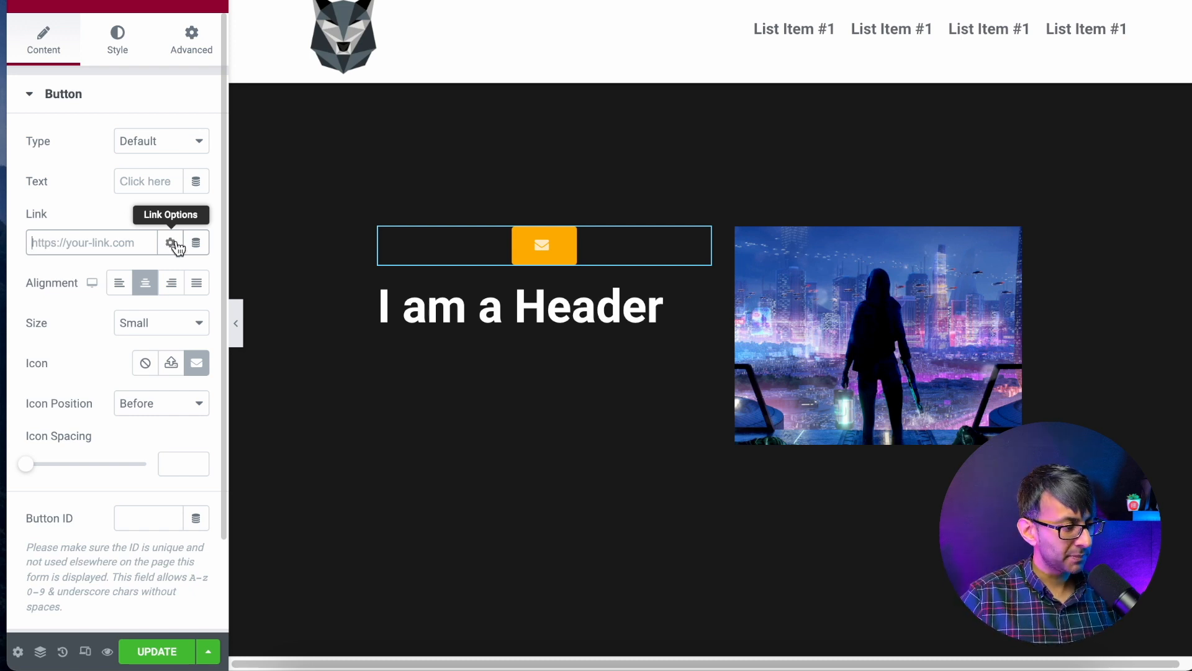
Set the button link's dynamic tag to Popup, opening the contactform template
left_click(196, 242)
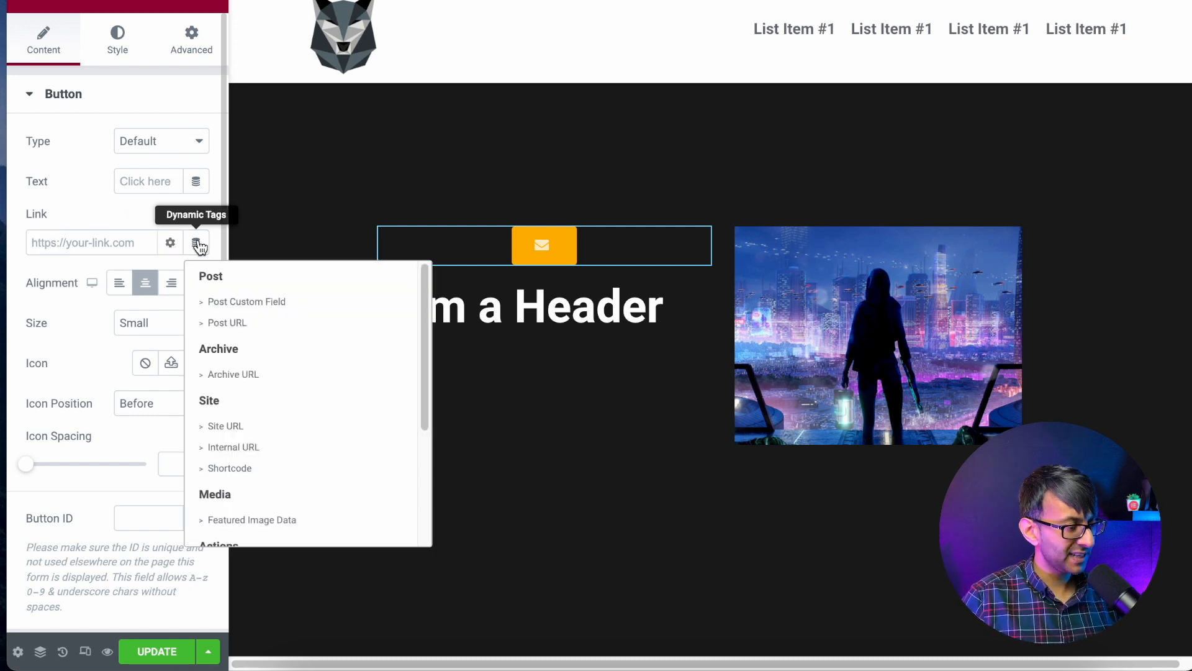
scroll("down", 3)
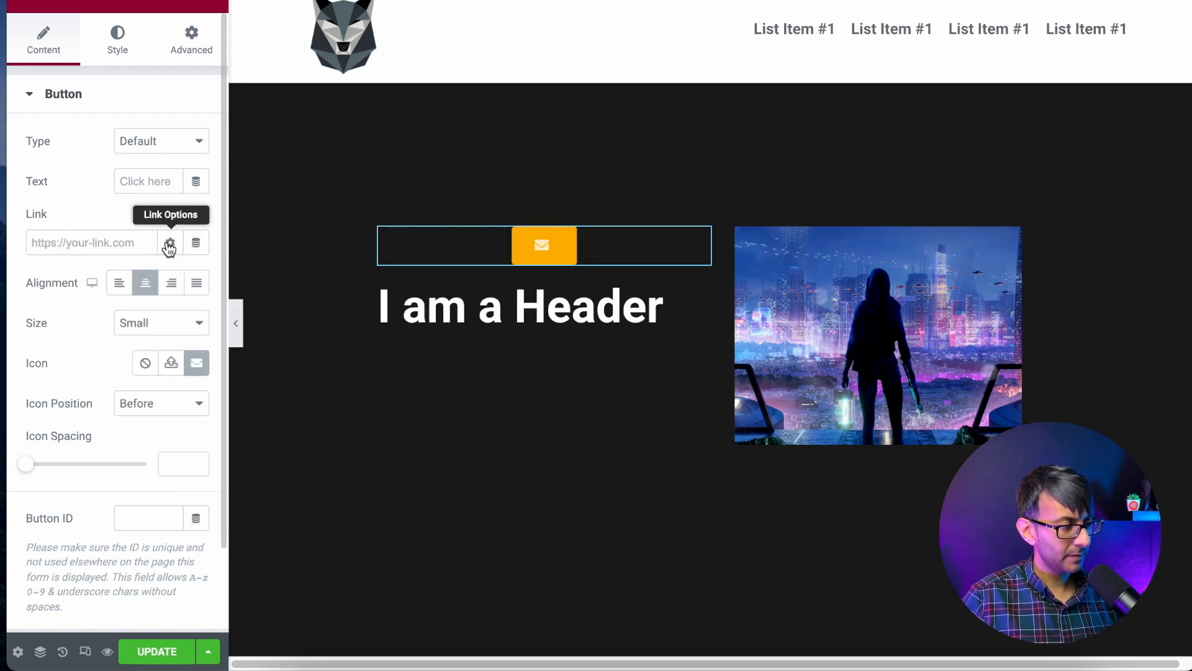
left_click(169, 242)
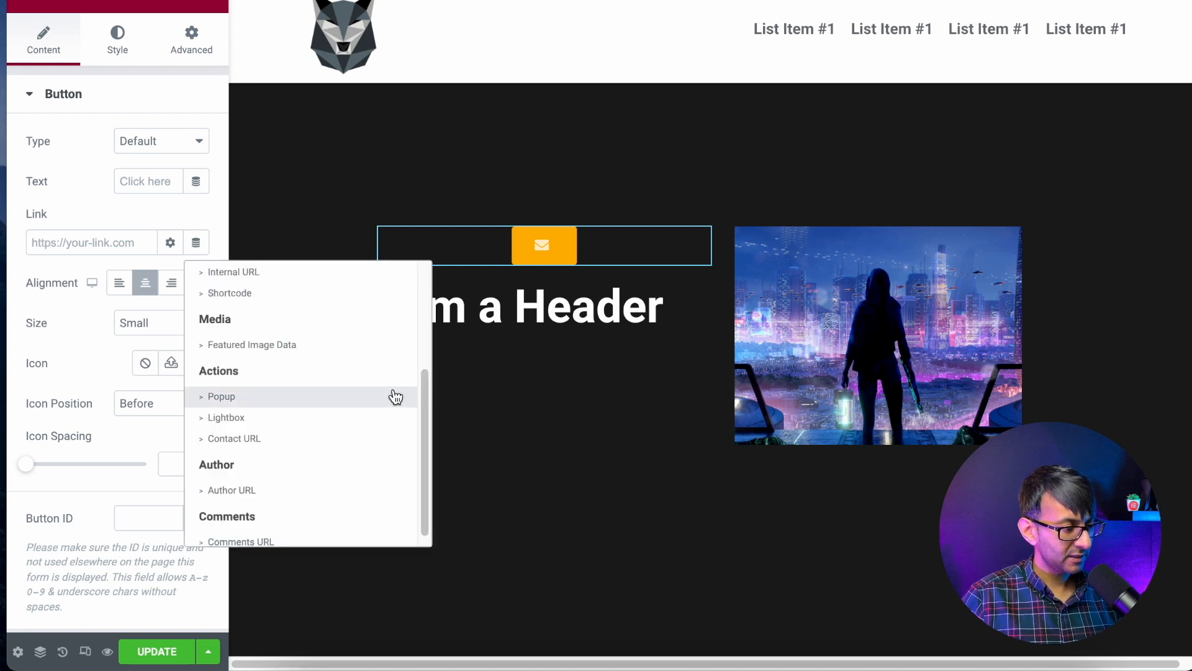
left_click(221, 396)
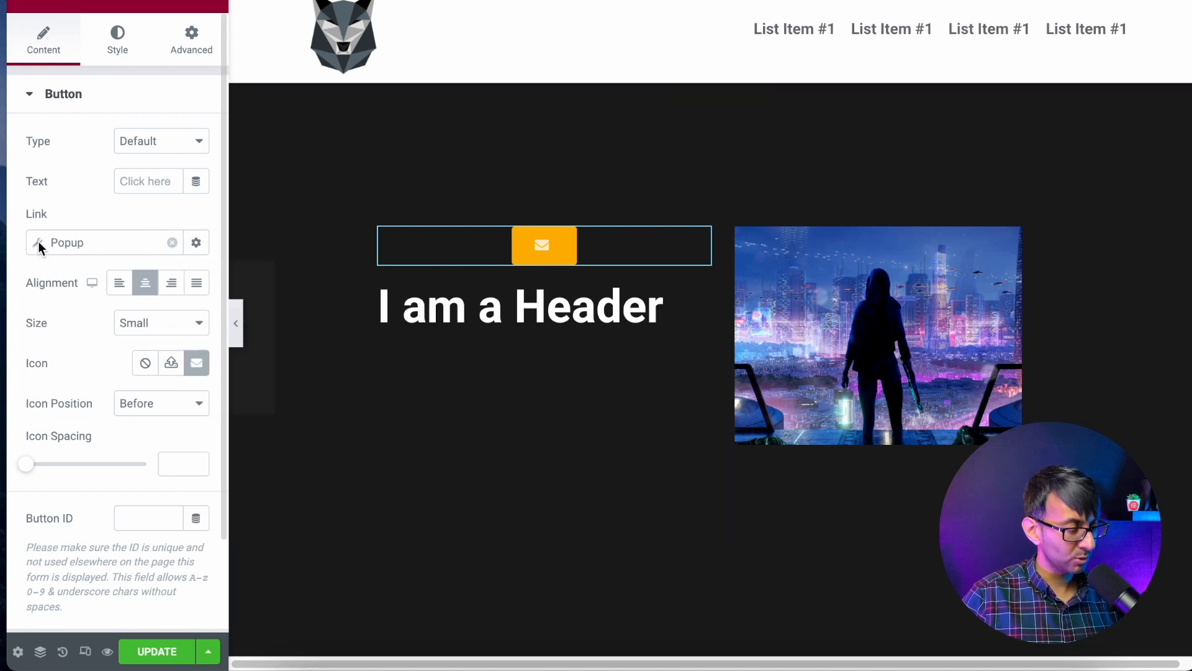
left_click(196, 241)
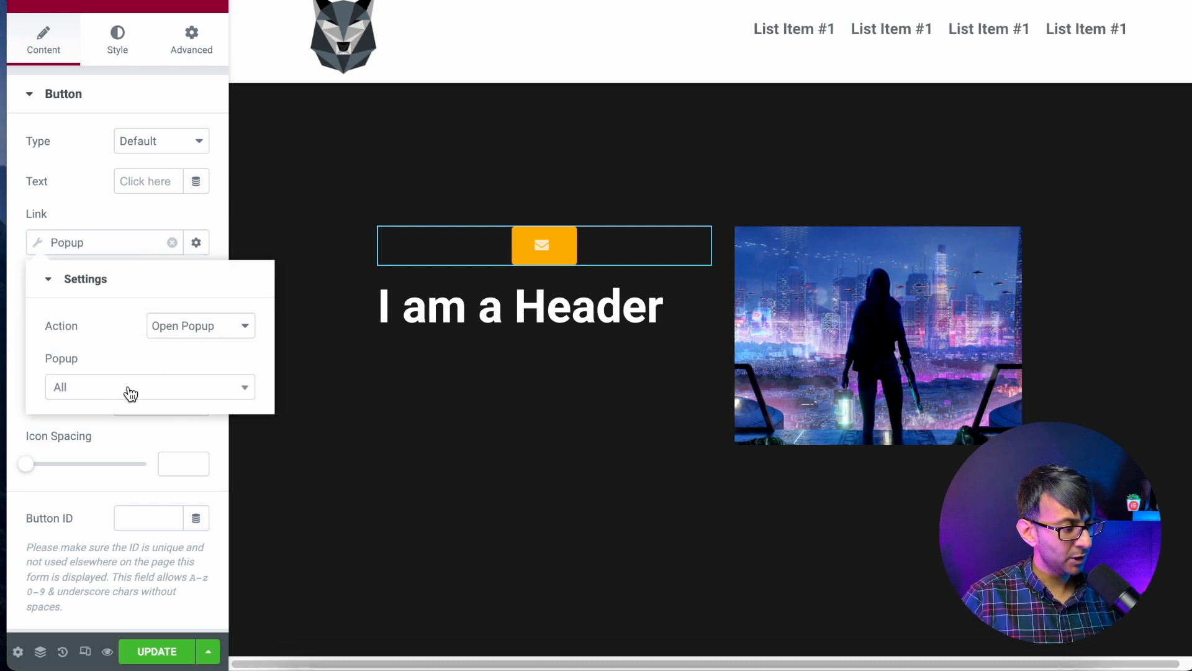
type("contact")
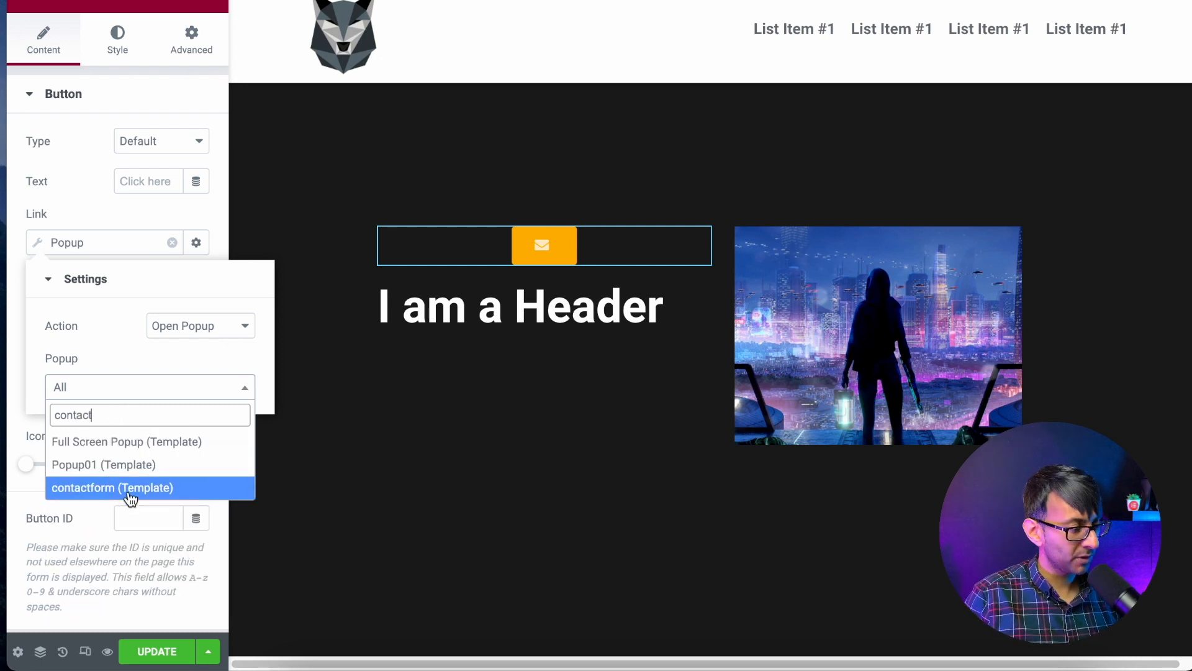
left_click(111, 488)
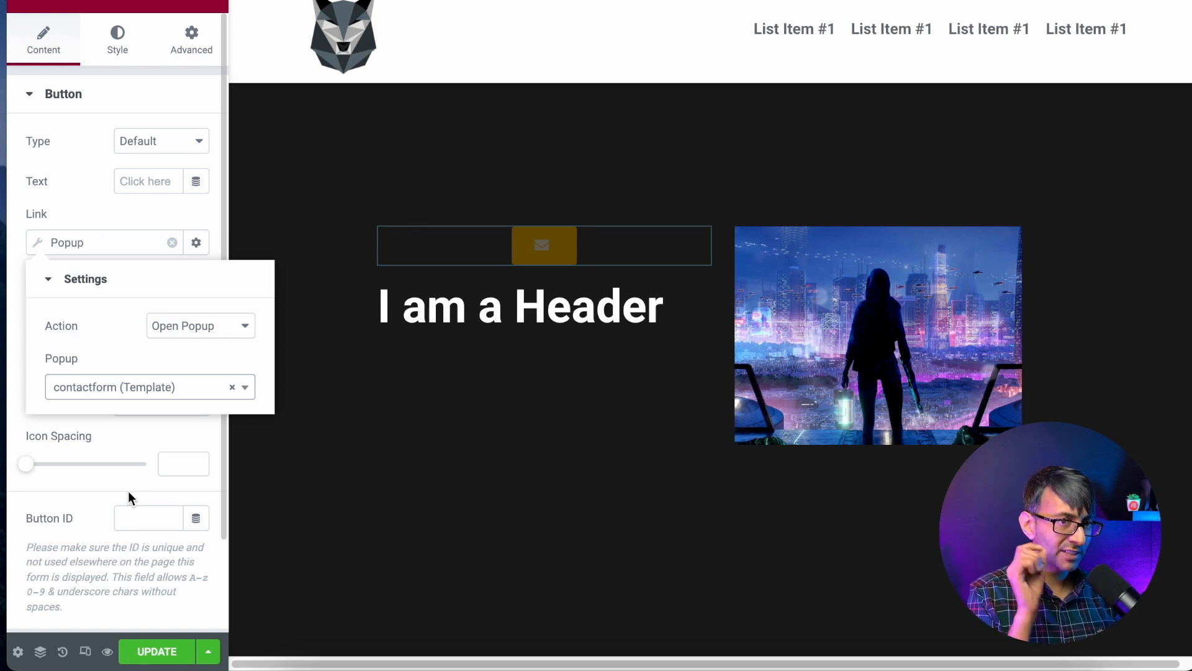
Set the button background to magenta and its text colour to white
left_click(117, 38)
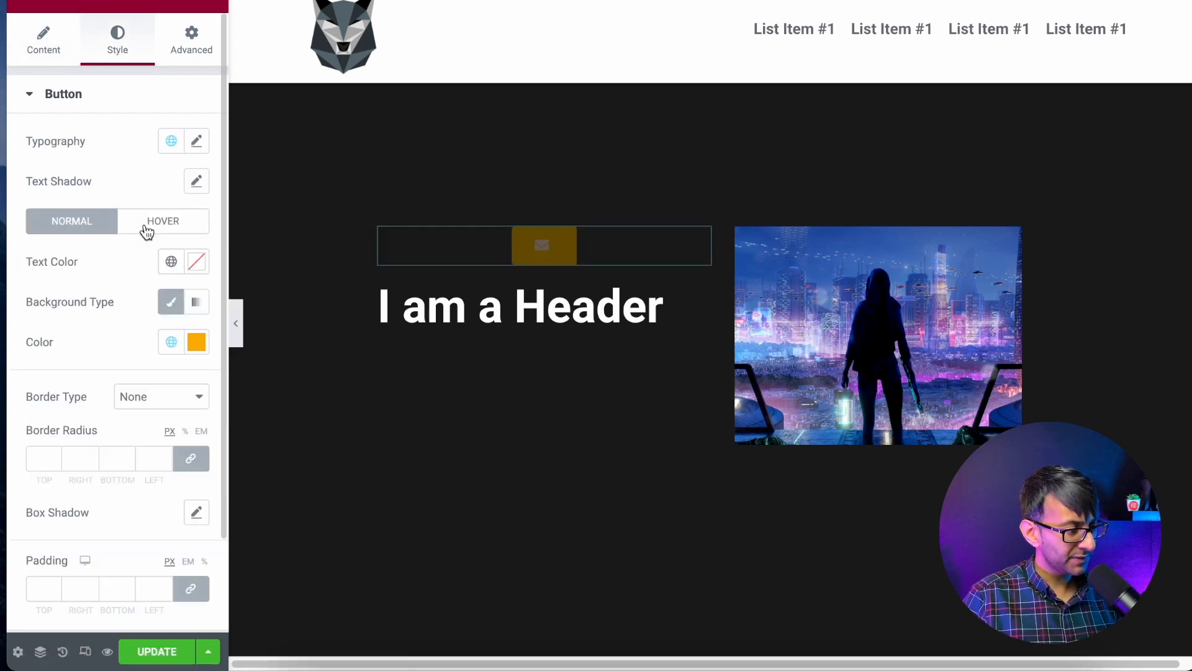
left_click(197, 342)
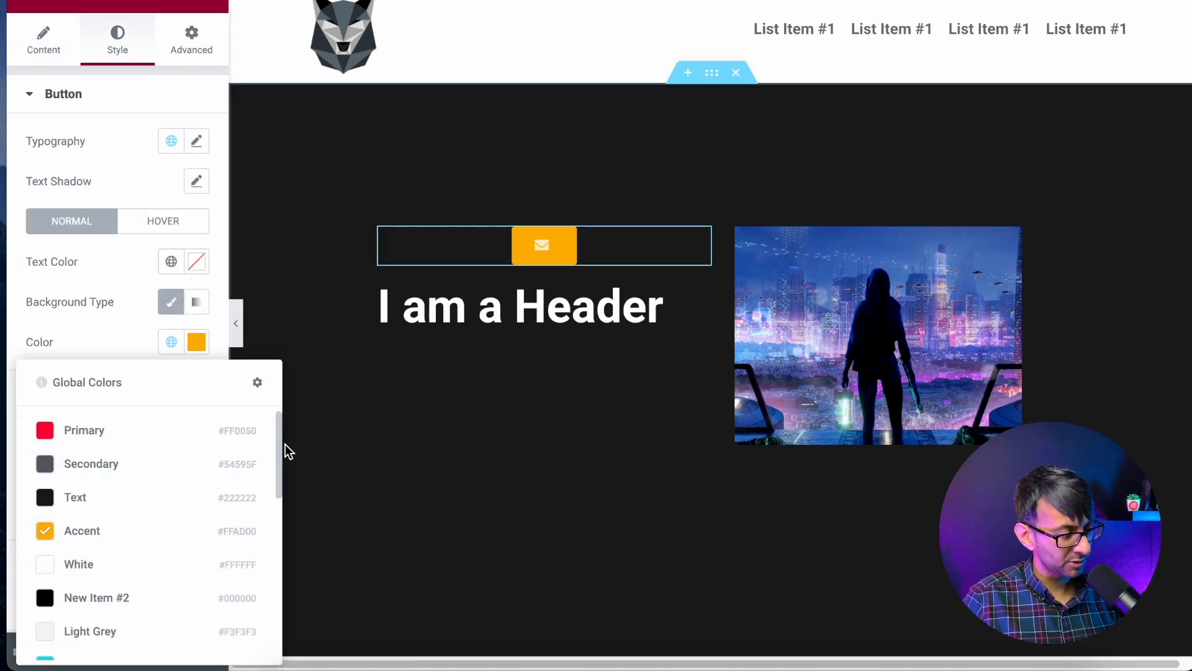
scroll("down", 3)
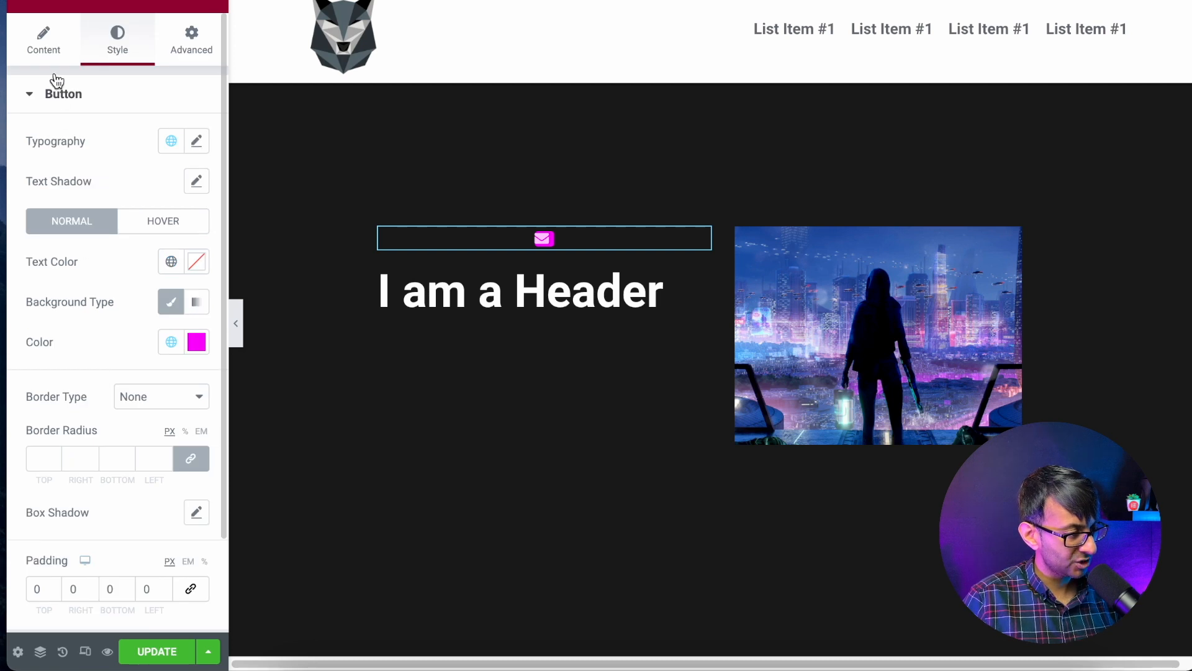
left_click(44, 36)
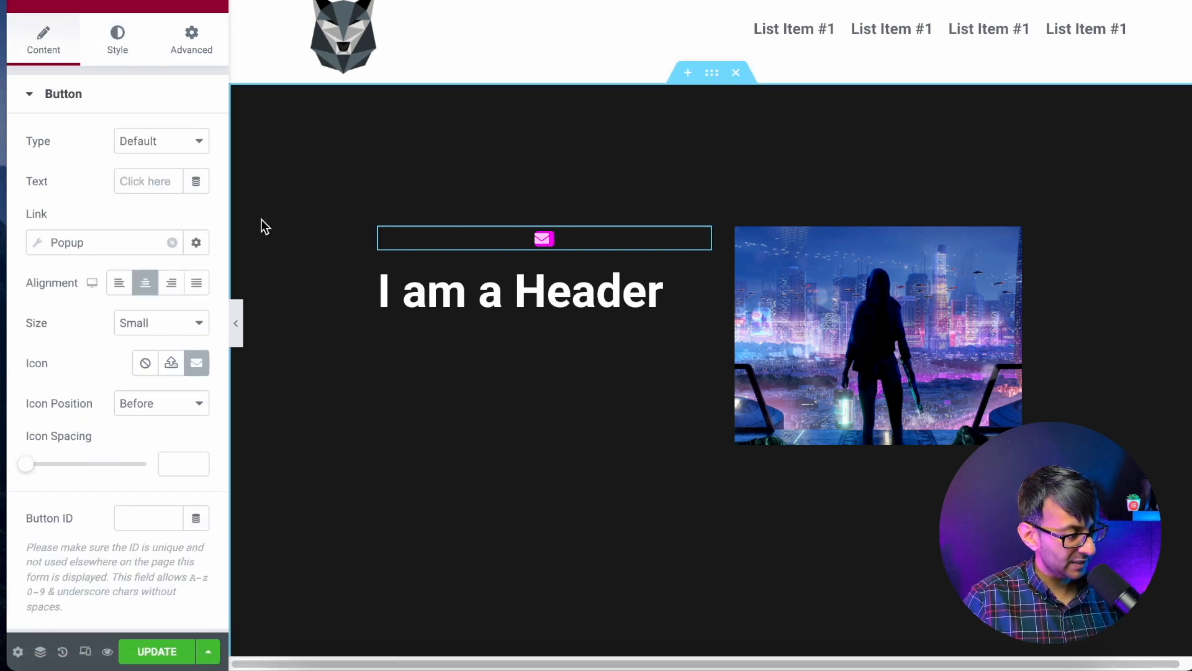
Enlarge the envelope icon's typography size and set padding to 5, 6, 5, 10
left_click(117, 38)
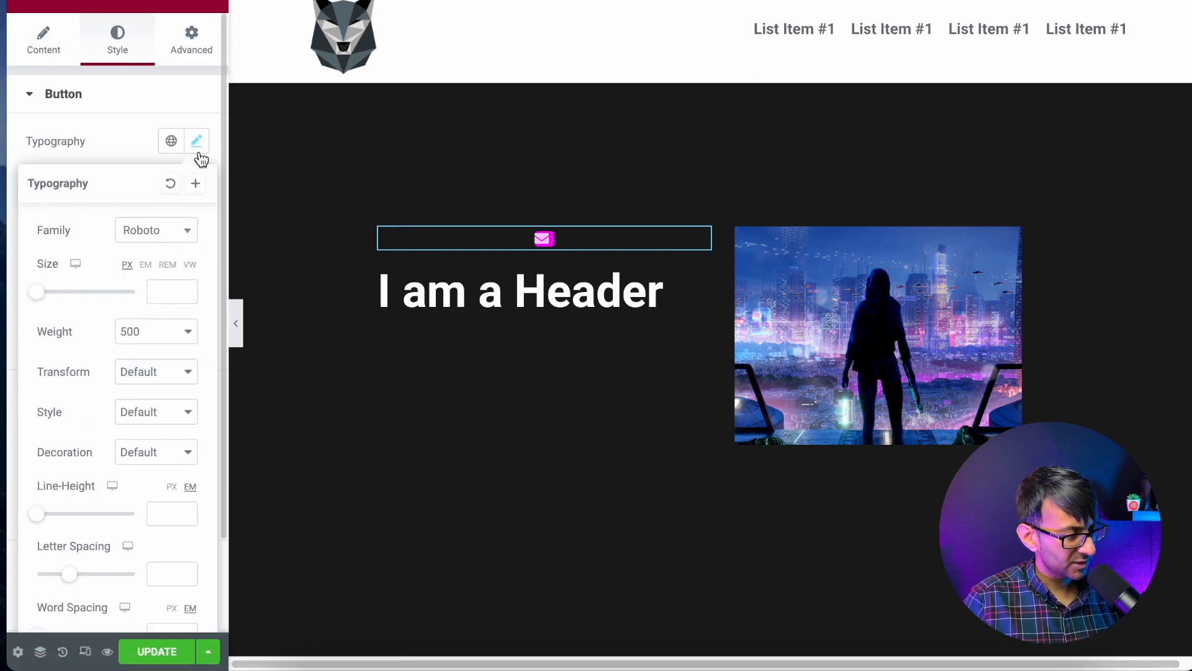
left_click_drag(36, 291, 68, 291)
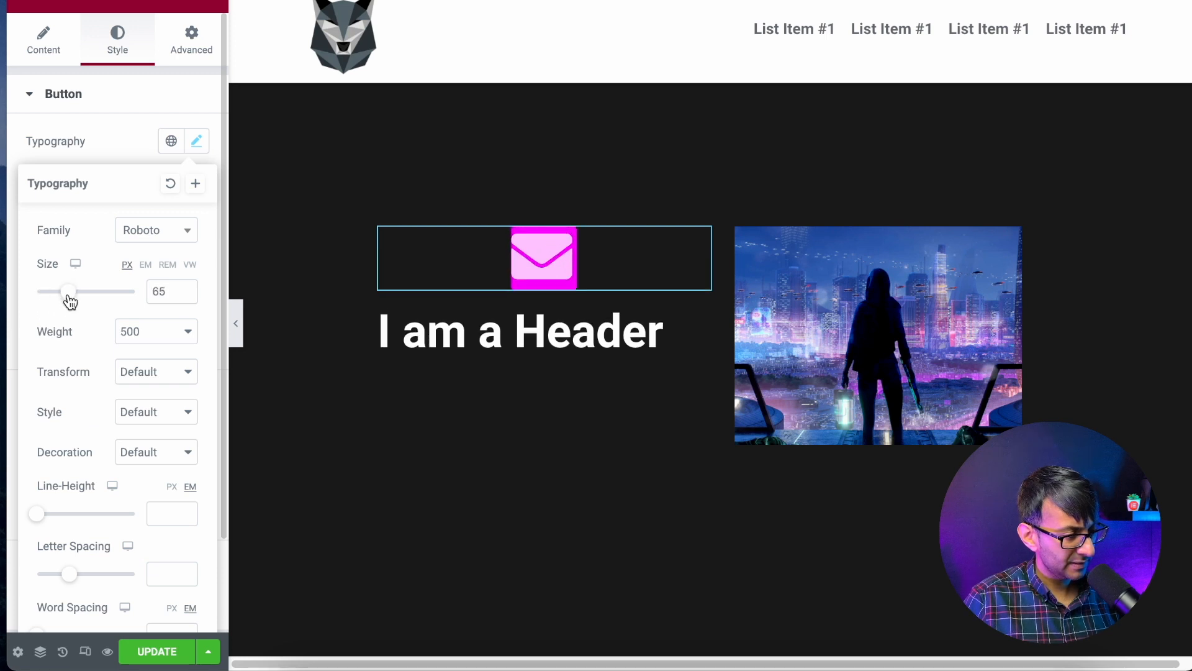
left_click_drag(69, 291, 56, 291)
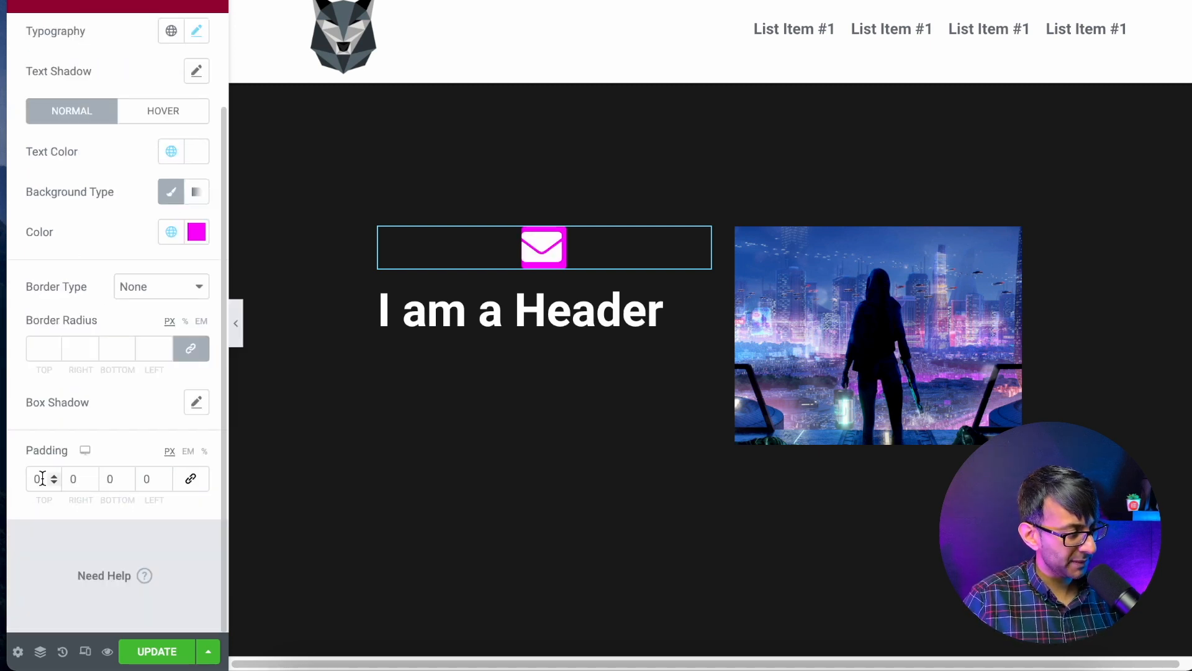
left_click(36, 479)
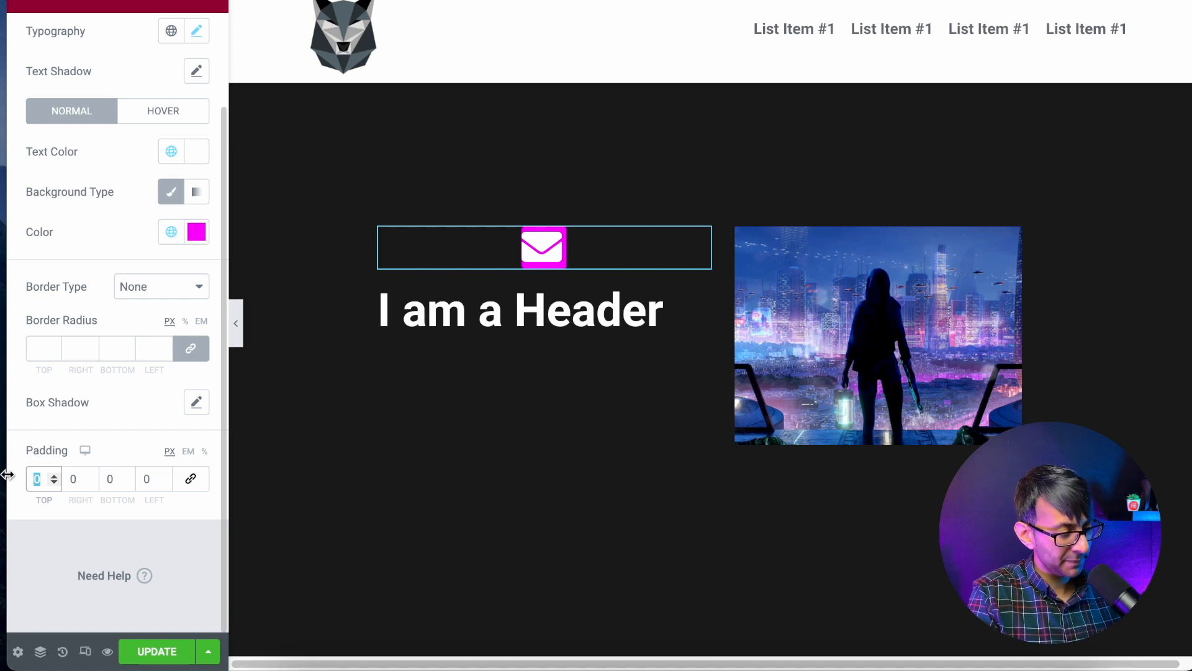
type("10")
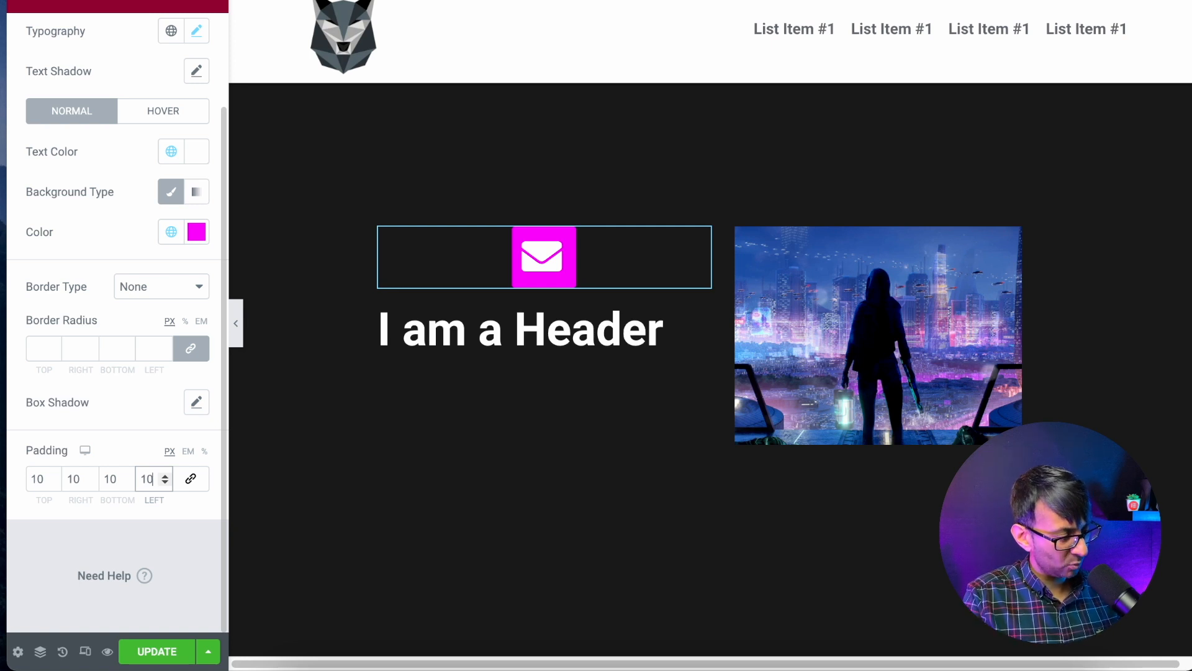
type("6")
left_click(43, 479)
type("5")
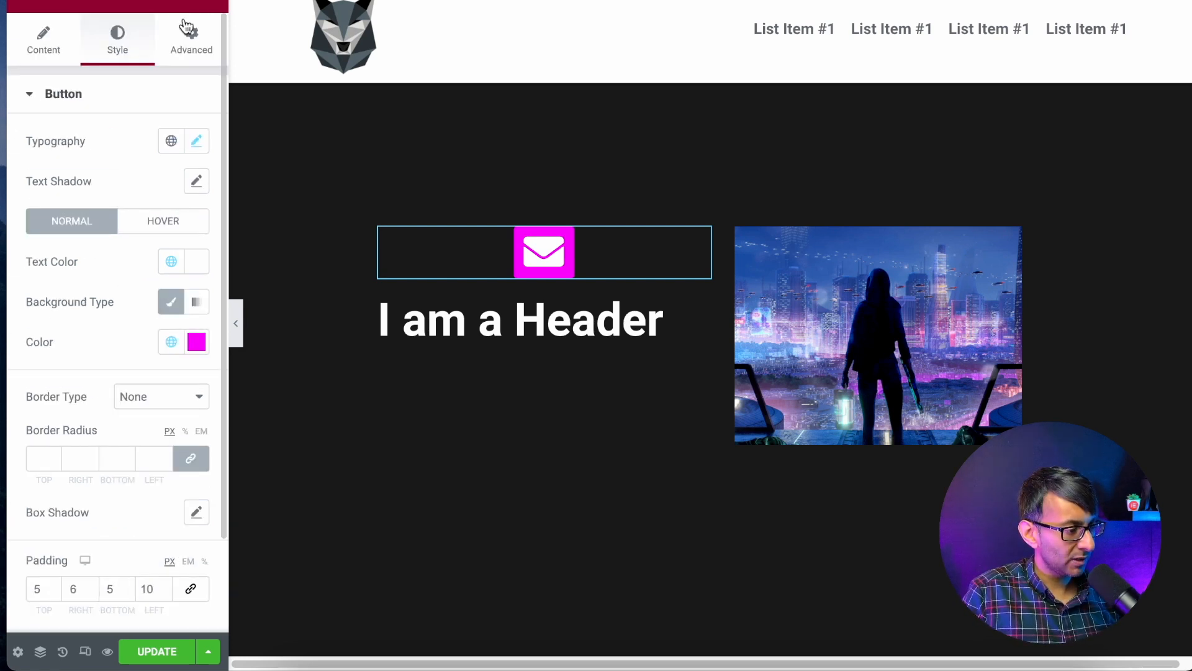
Set the envelope button's Position to Fixed under Advanced > Positioning
left_click(190, 38)
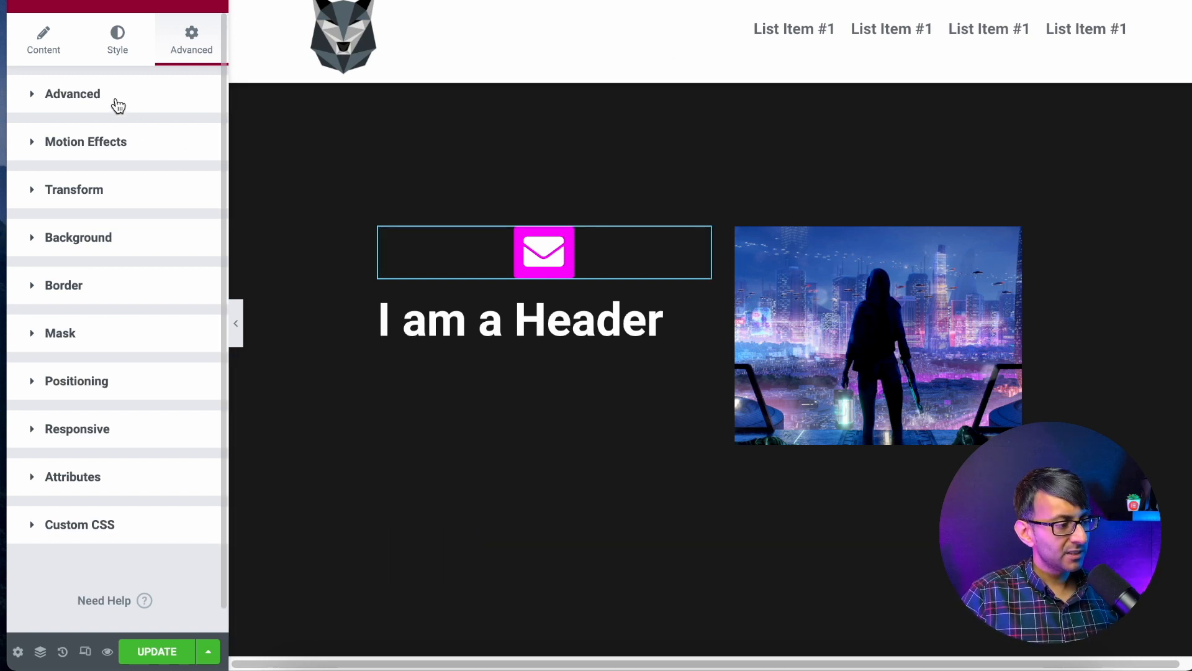
left_click(76, 381)
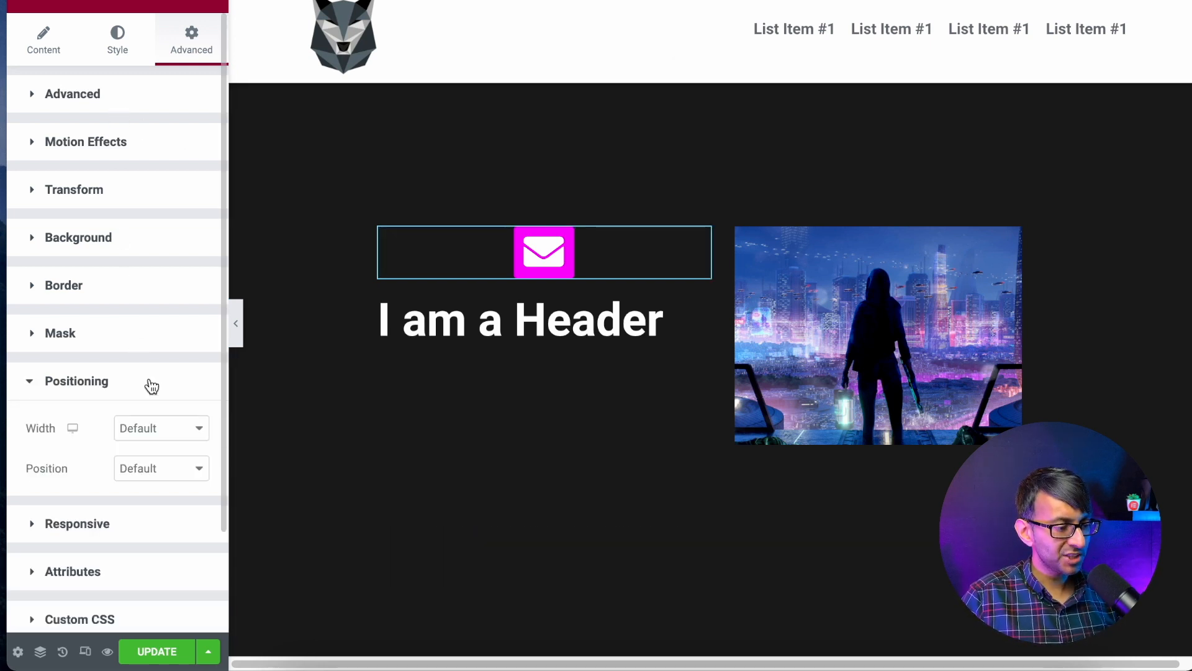
mouse_move(165, 444)
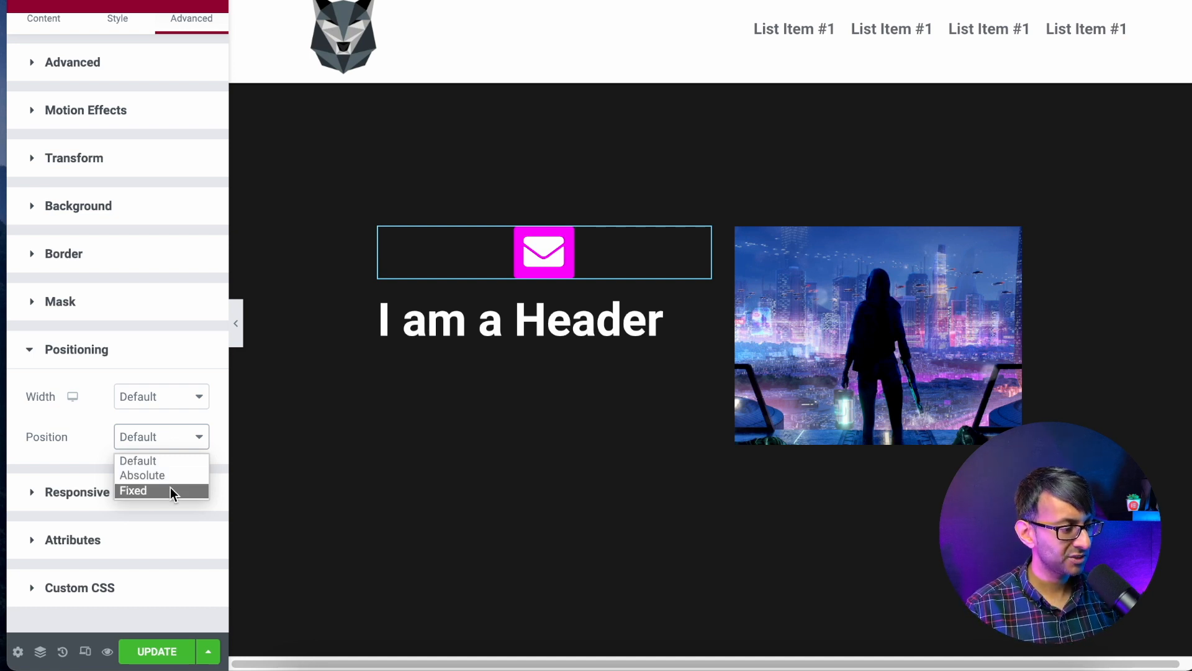
left_click(133, 490)
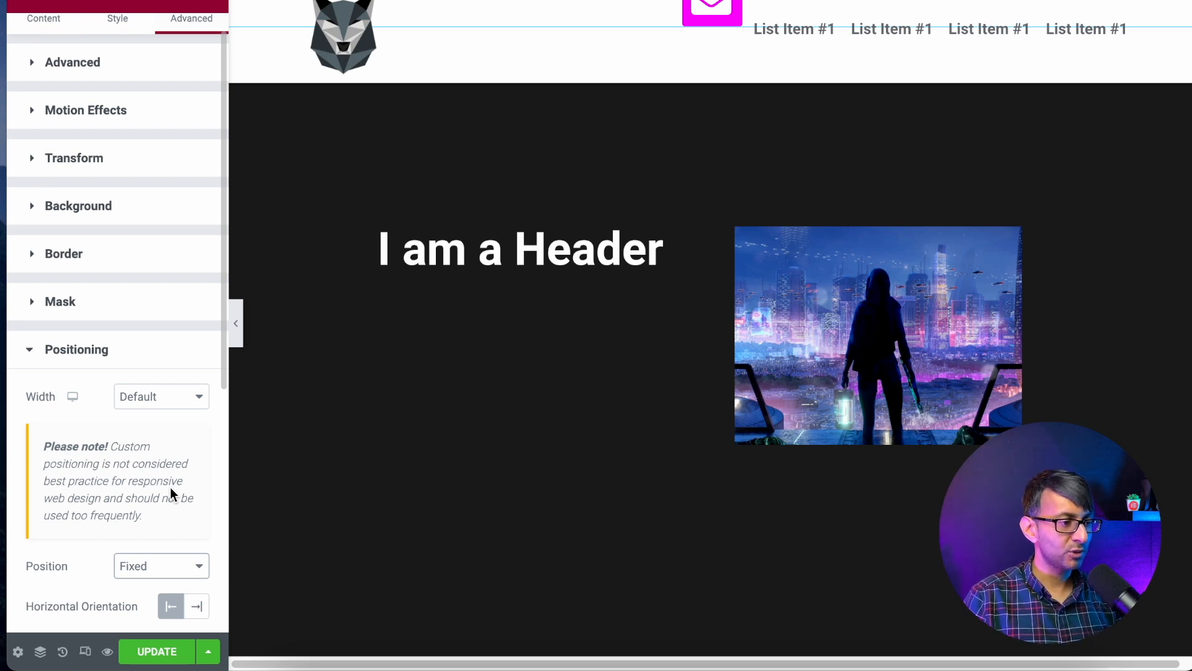
mouse_move(512, 41)
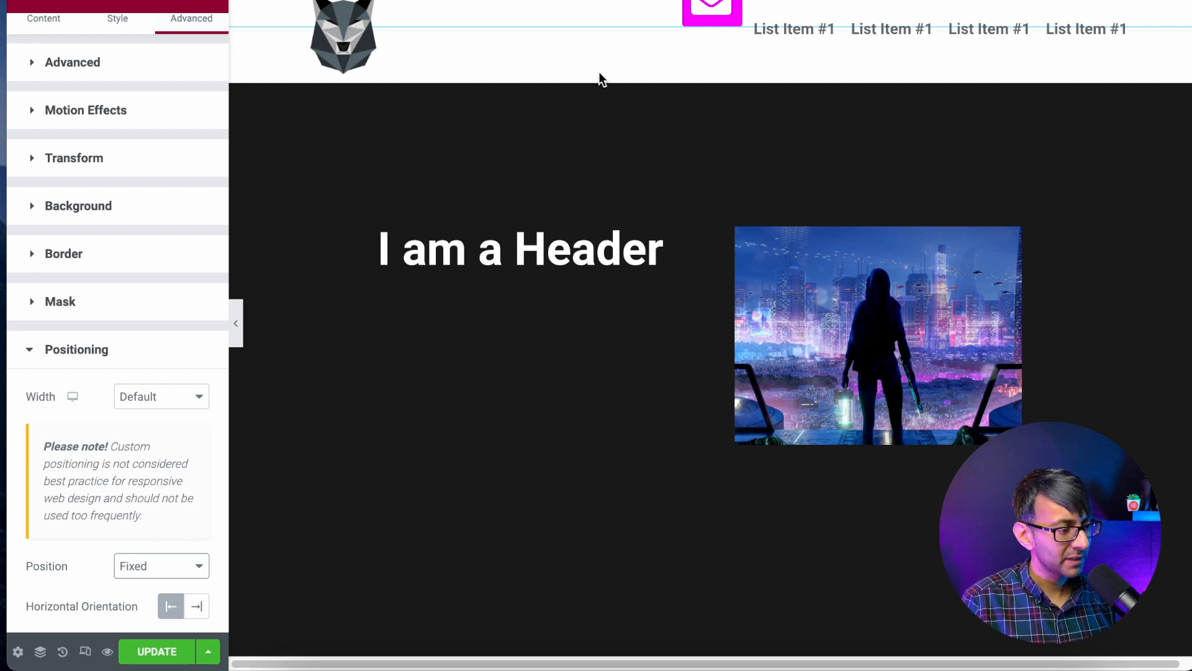
Set the envelope button's Width to Custom
scroll("down", 3)
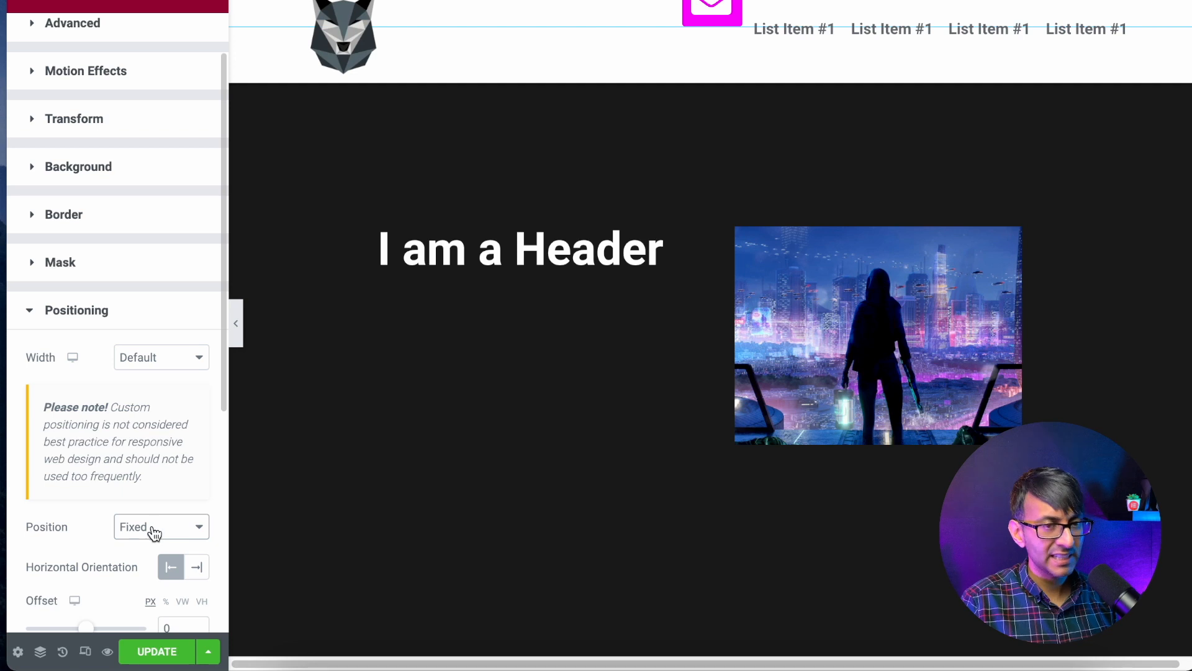
left_click(160, 397)
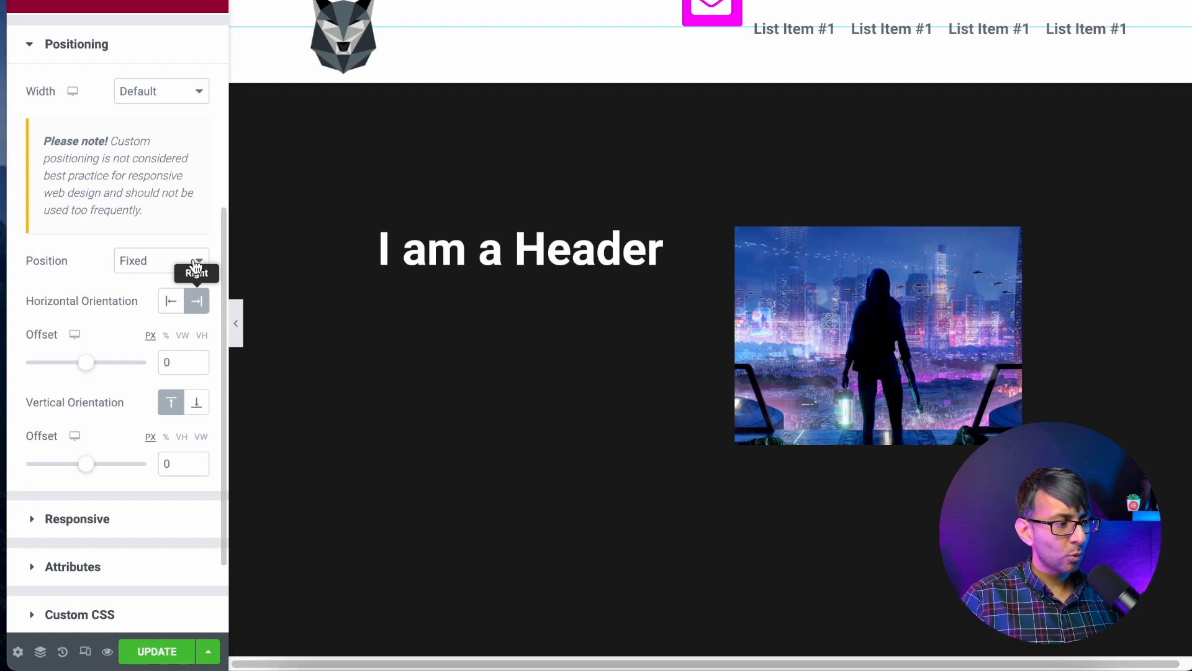
left_click(161, 91)
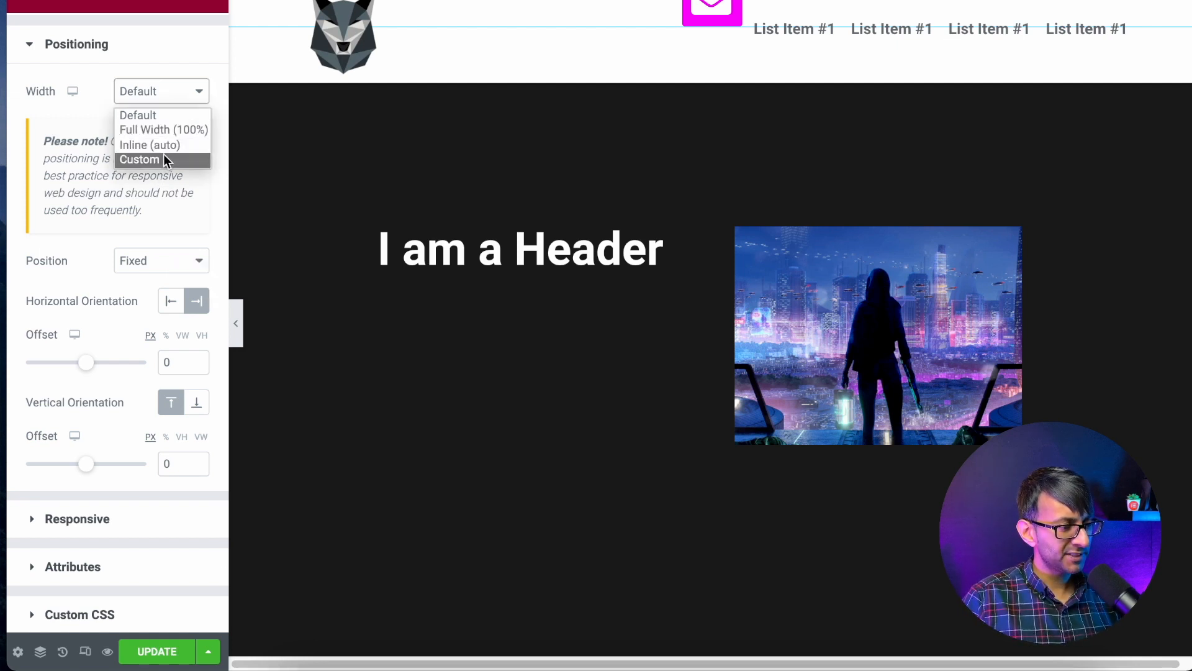
left_click(139, 159)
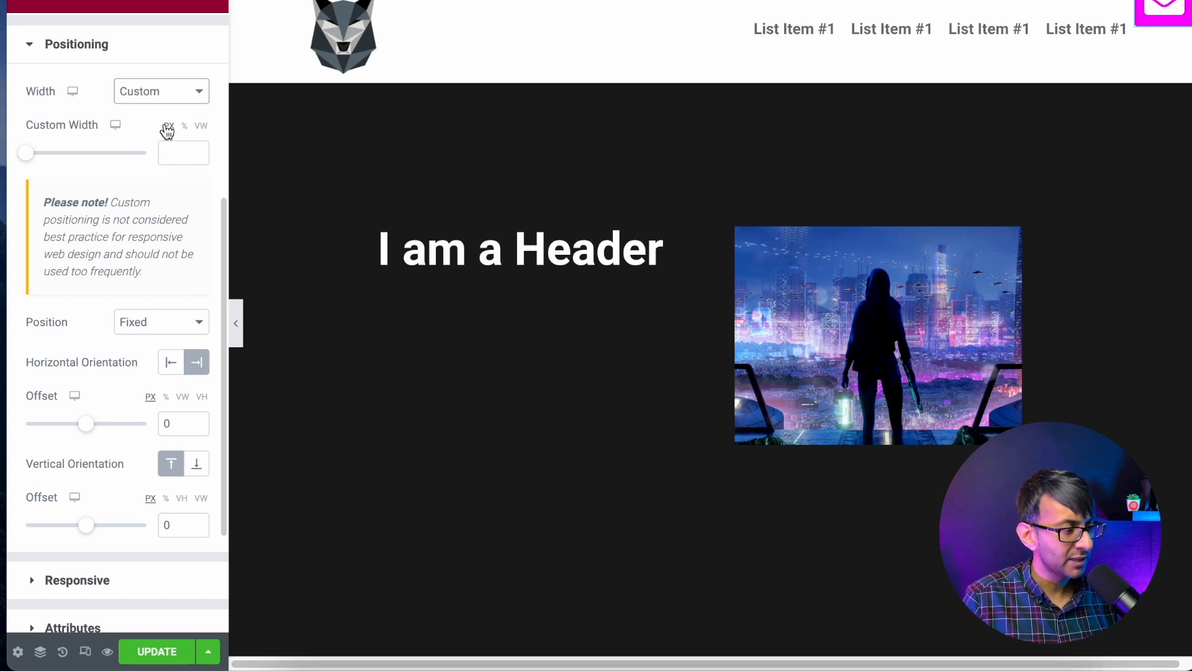
mouse_move(151, 362)
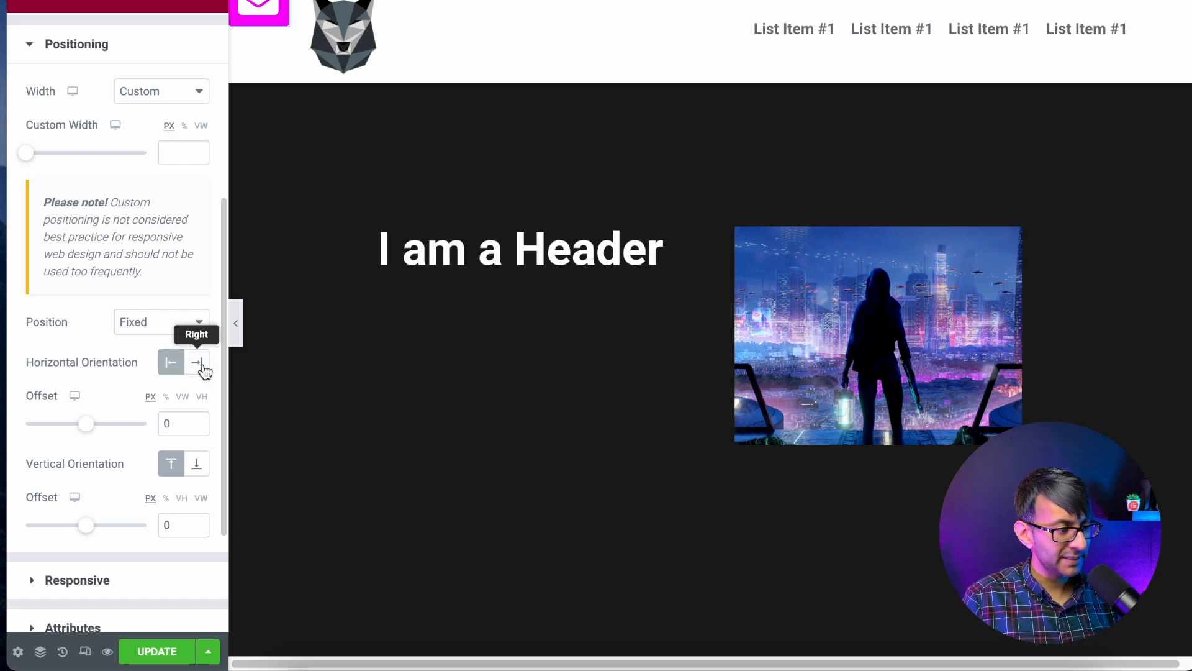
Anchor the button to the right with a 44 vh vertical offset, then Update the page
left_click(196, 362)
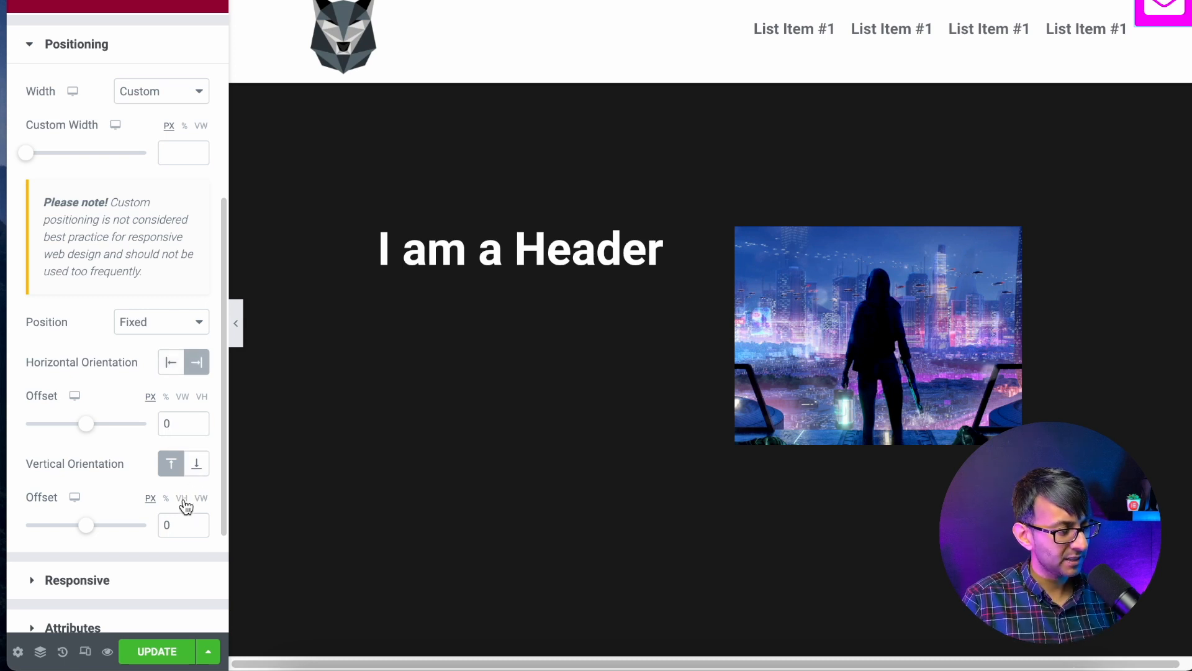
left_click(180, 498)
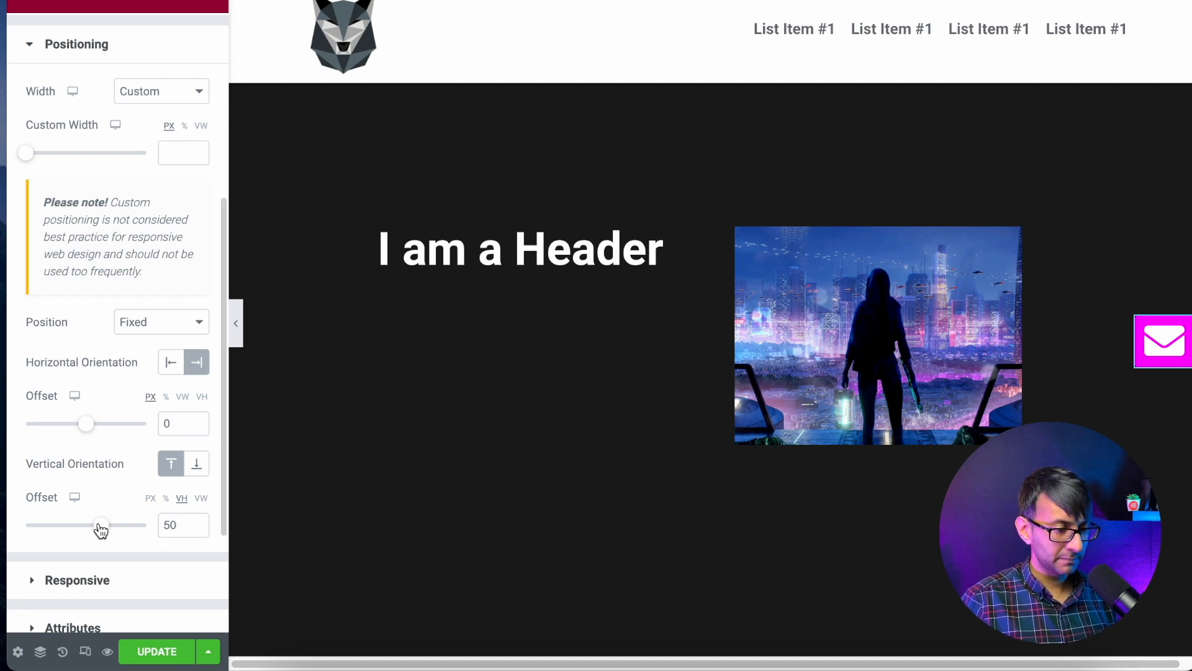
left_click_drag(101, 525, 98, 525)
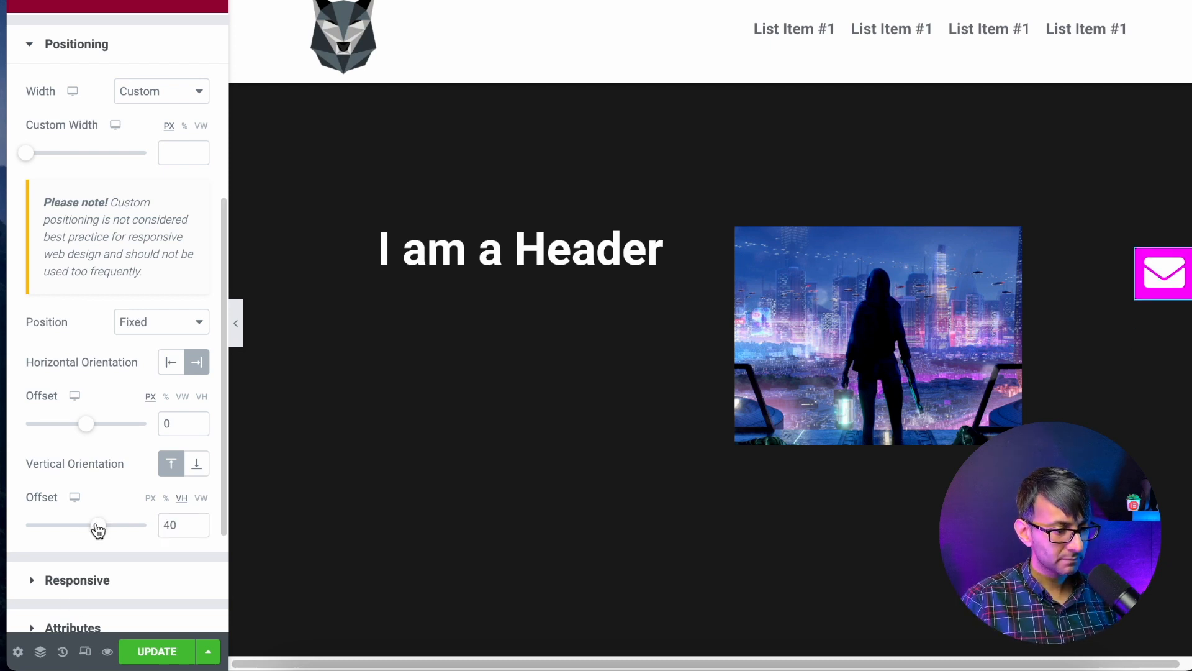
left_click_drag(98, 524, 101, 525)
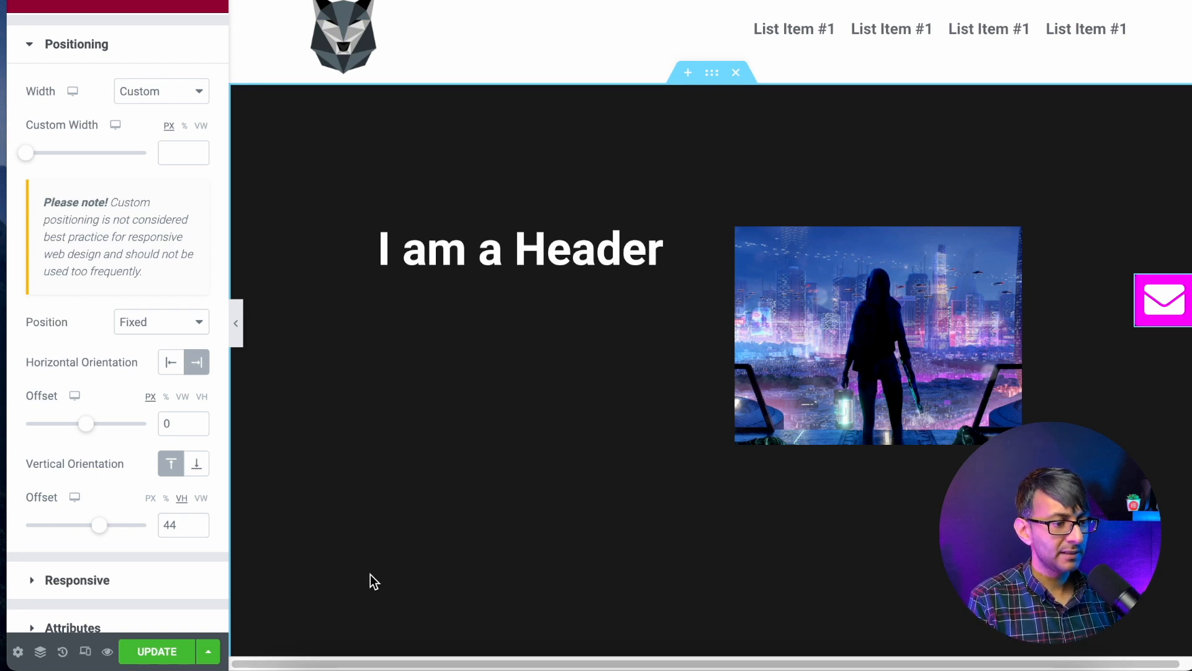
left_click(155, 650)
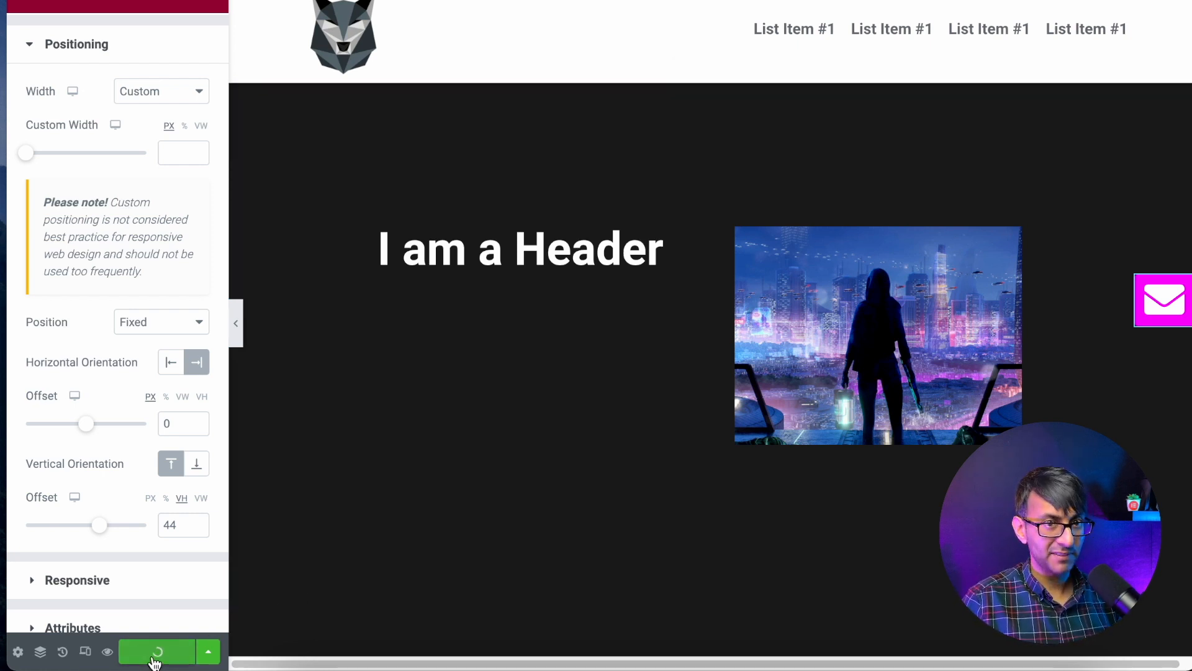
On the live page, open, close, and reopen the contact-form popup via the envelope button
left_click(156, 651)
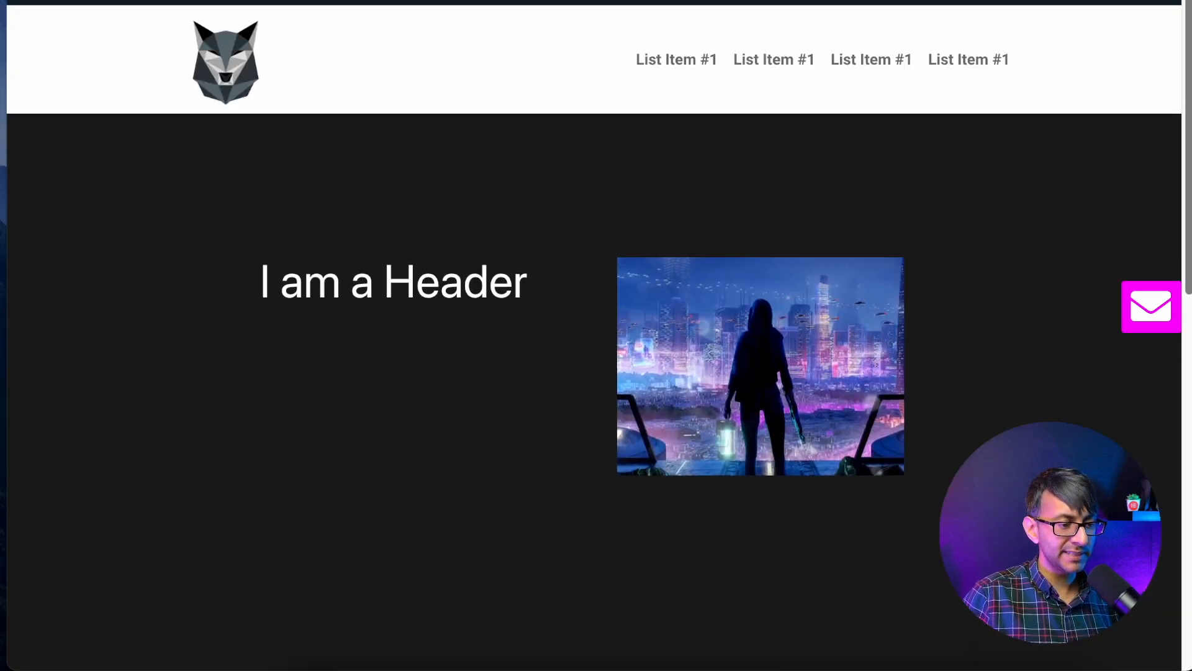
left_click(1151, 306)
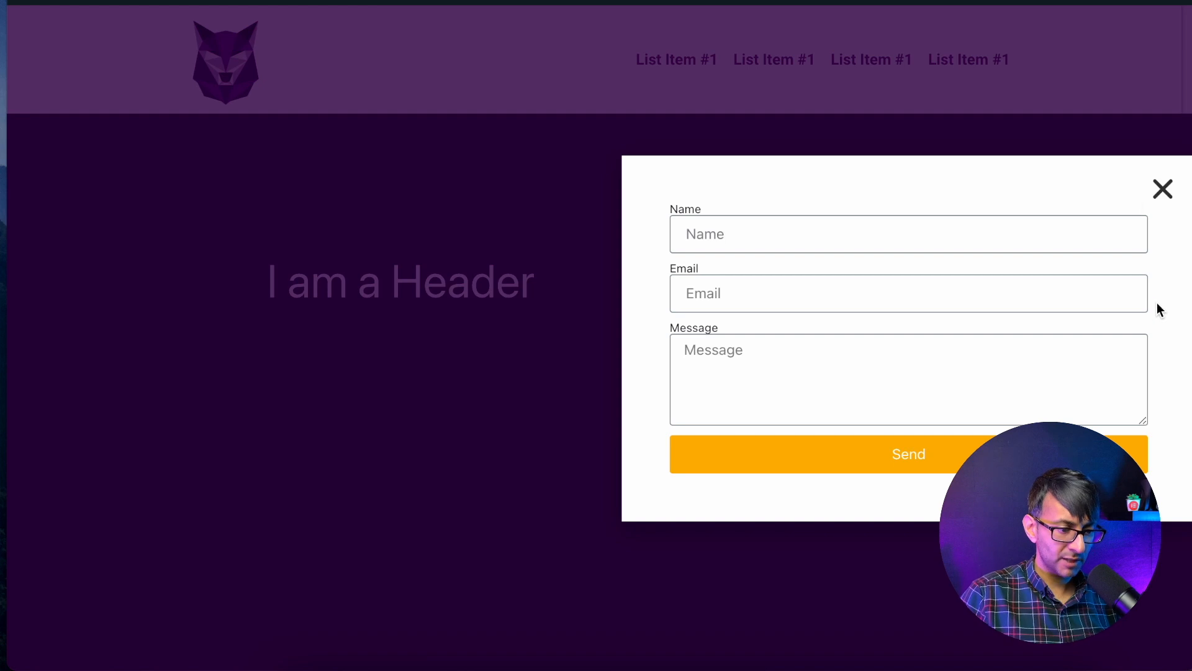
left_click(1163, 189)
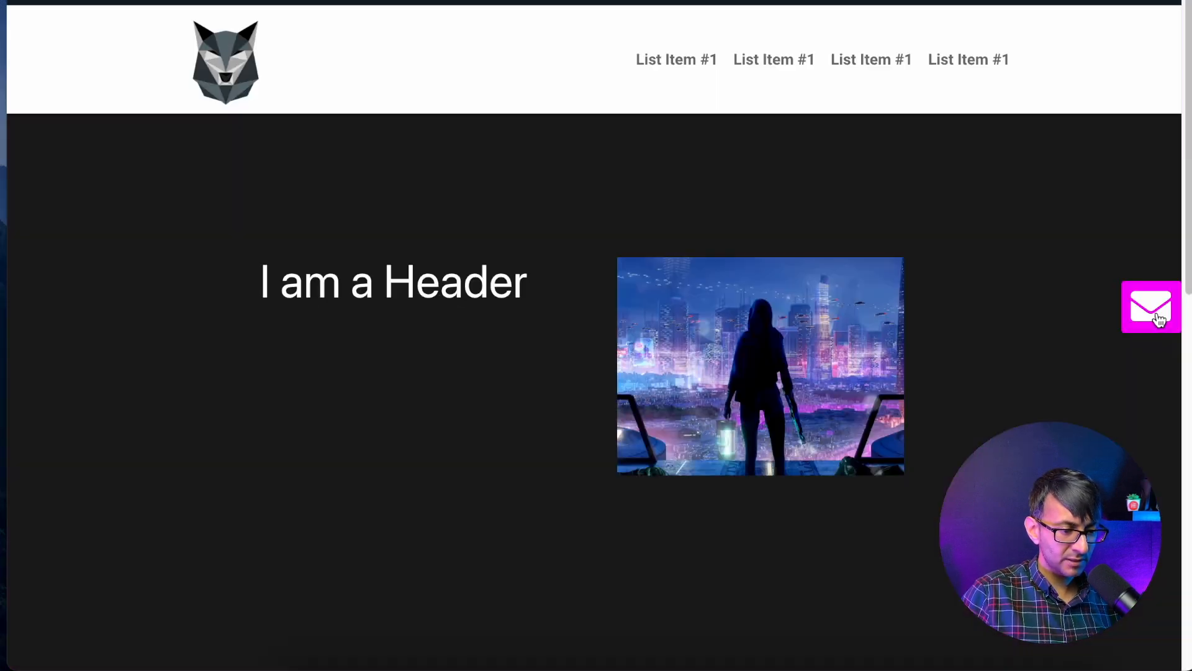
left_click(1151, 307)
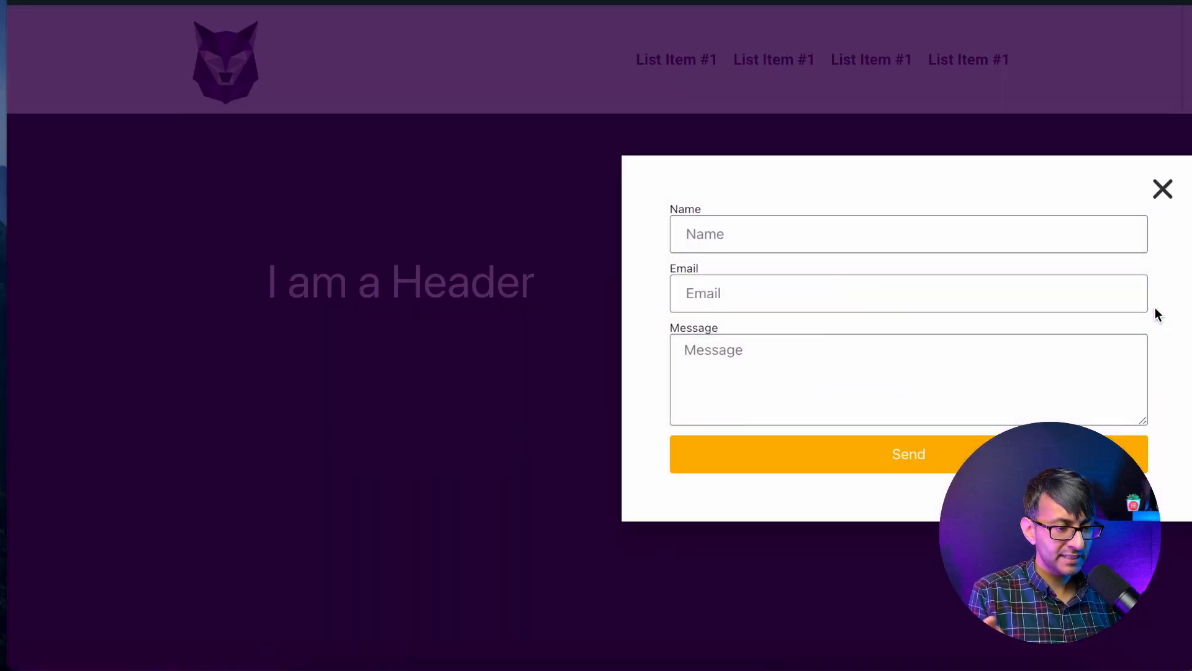